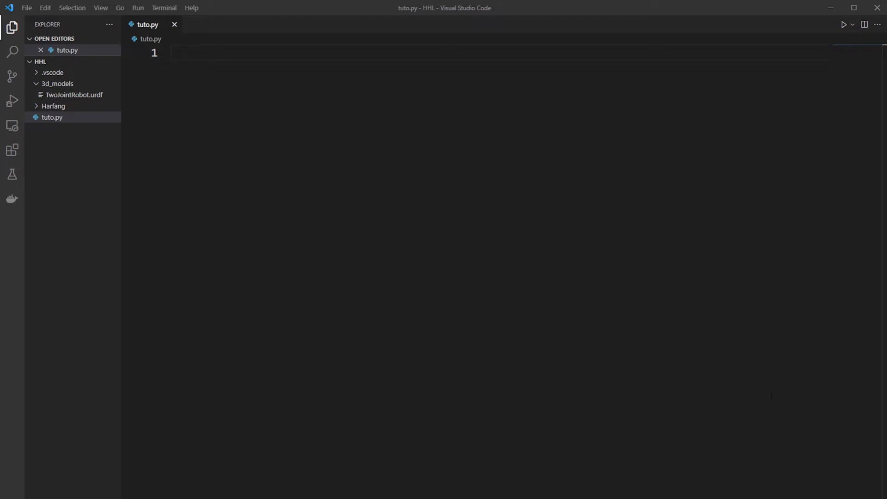
# Step: Import HarfangHighLevel as hl and pybullet as pb at the top of tuto.py
pyautogui.write('import')
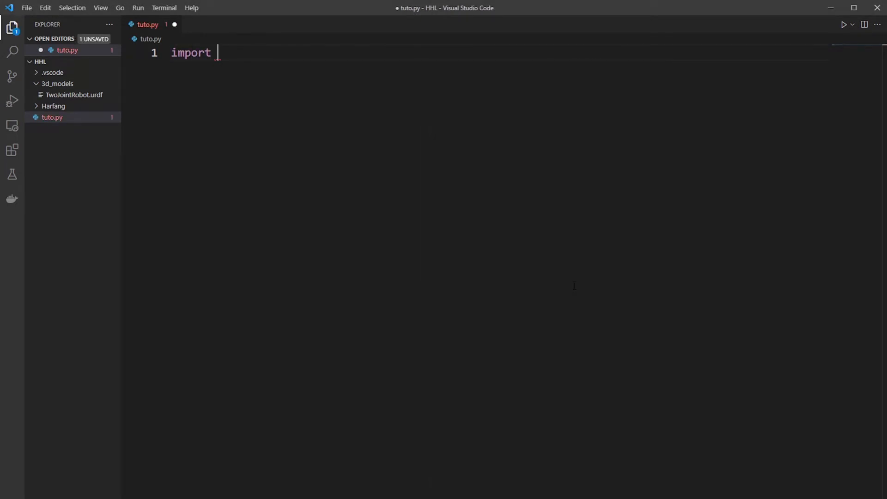
pyautogui.write('HarfangHighLevel')
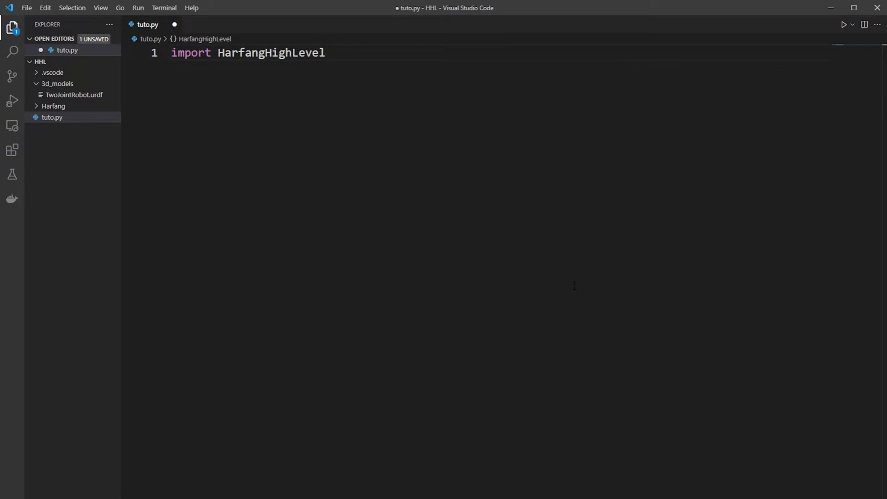
pyautogui.write('as hl')
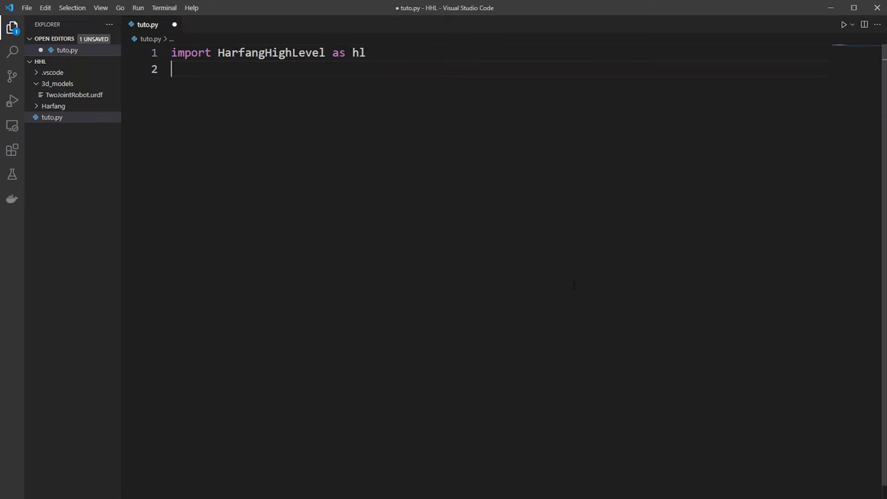
pyautogui.write('import pybullet')
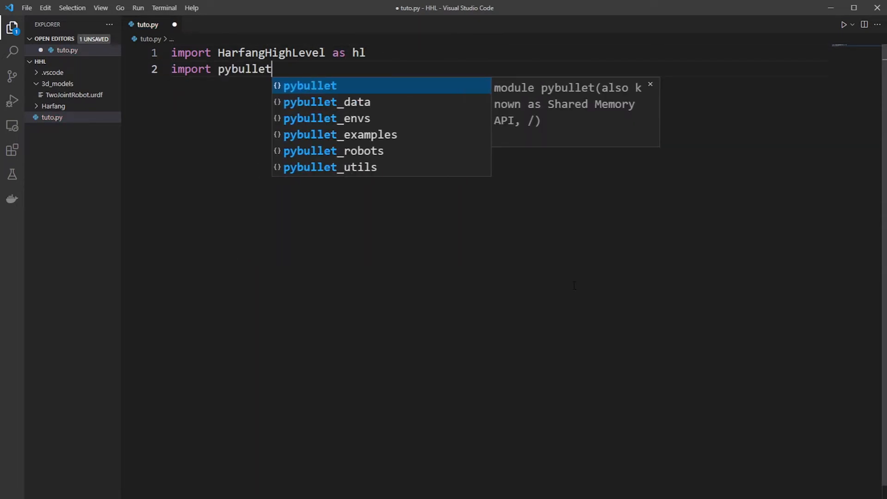
pyautogui.write('as pb')
pyautogui.write('hl.Init(')
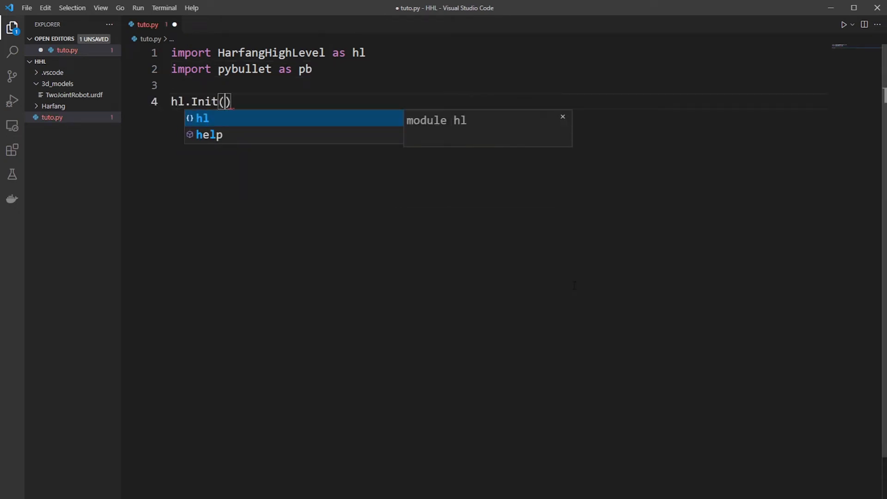
# Step: Initialise a 1024×1024 window and add an FPS camera at (0.3, 0.3, -3)
pyautogui.write('1024,')
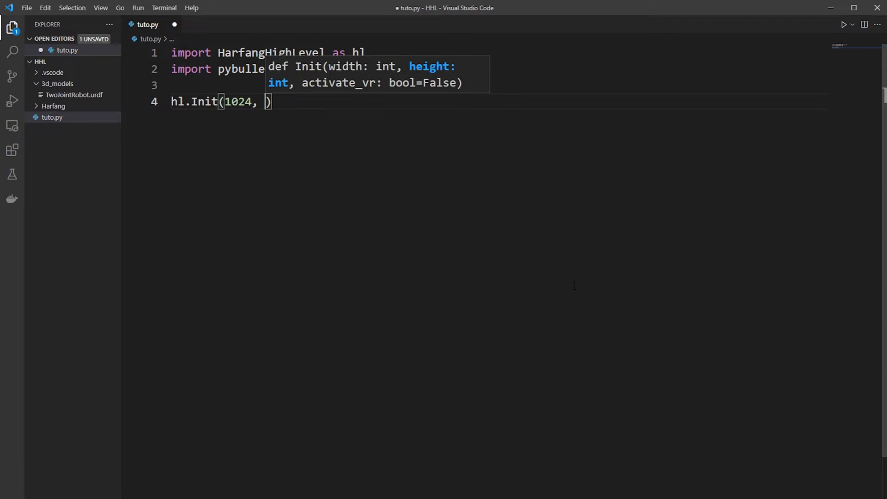
pyautogui.write('1024')
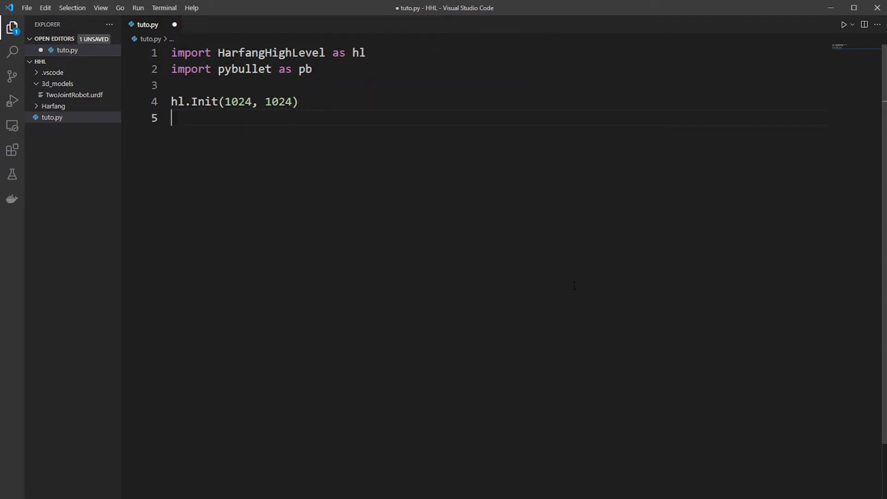
pyautogui.write('hl.AddFpsCamera(x, y, z')
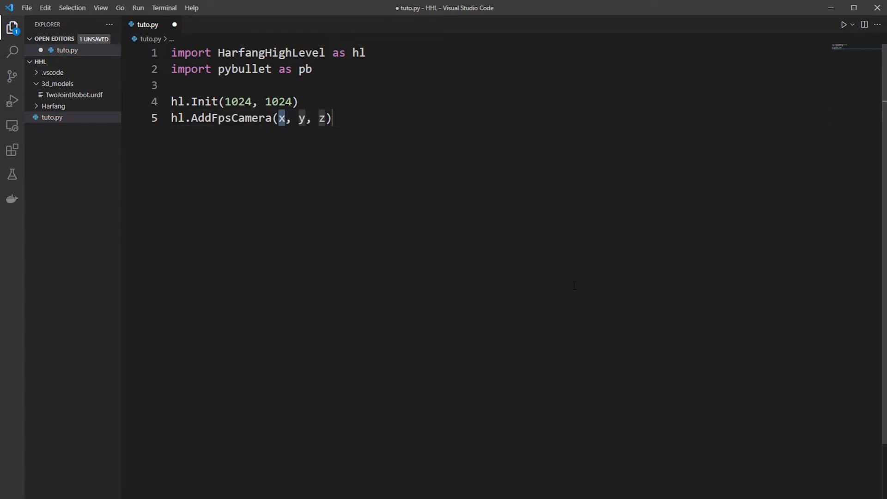
pyautogui.write('0.3, 0.3')
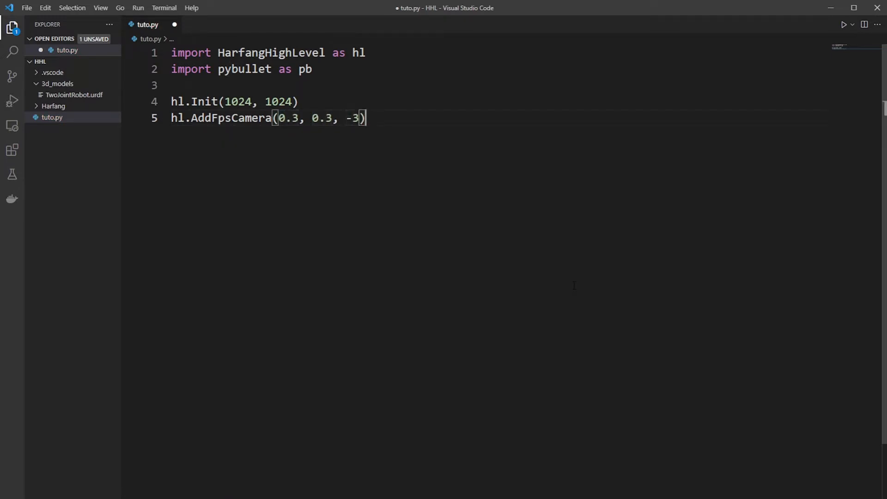
# Step: Connect pybullet in DIRECT mode and load 3d_models\TwoJointRobot.urdf into bodyId
pyautogui.write('pb')
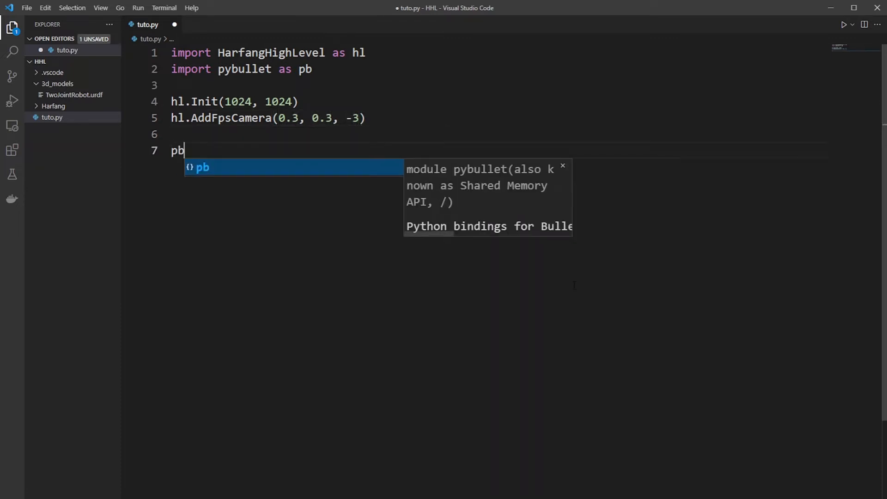
pyautogui.write('.connect(')
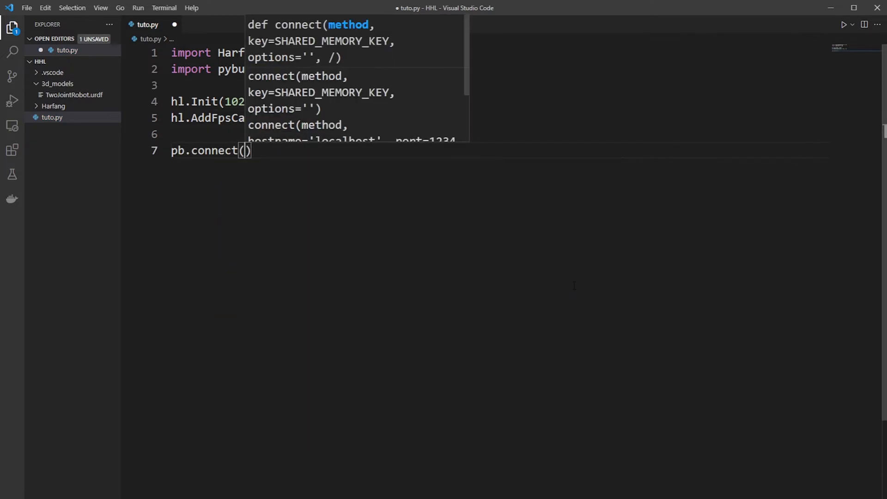
pyautogui.write('pb.DIRECT')
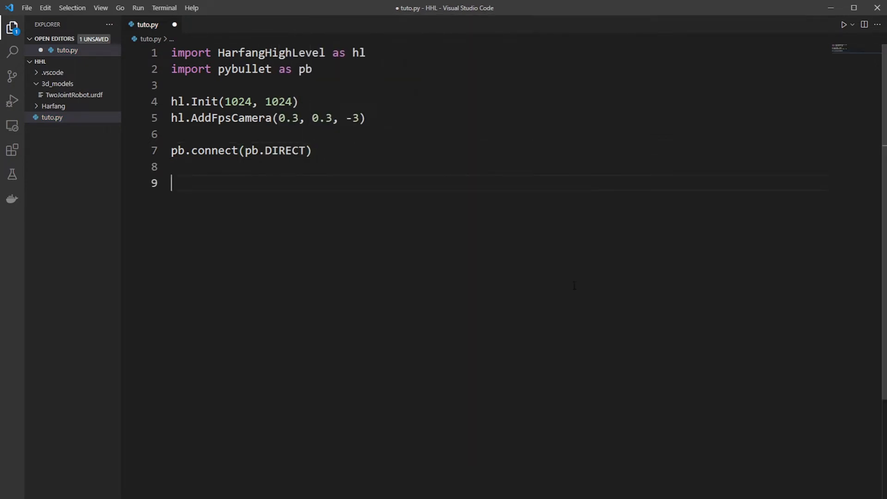
pyautogui.write('bodyId = pb.')
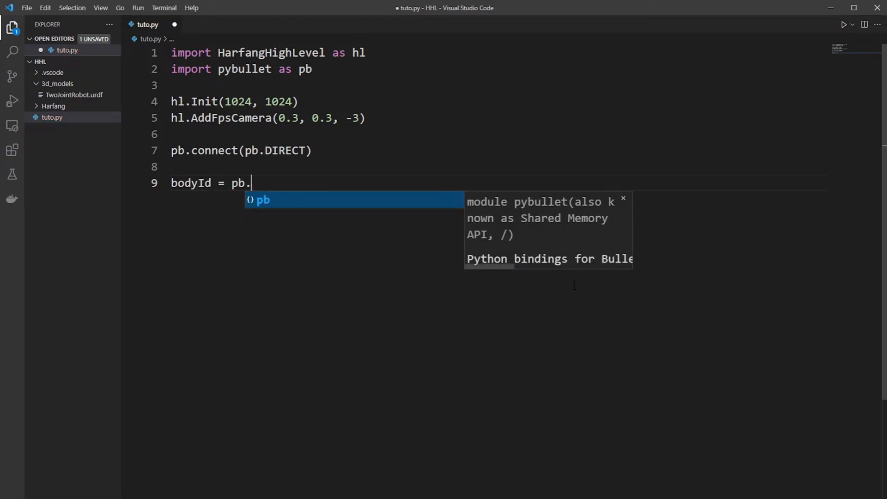
pyautogui.write('loadURDF(fileName')
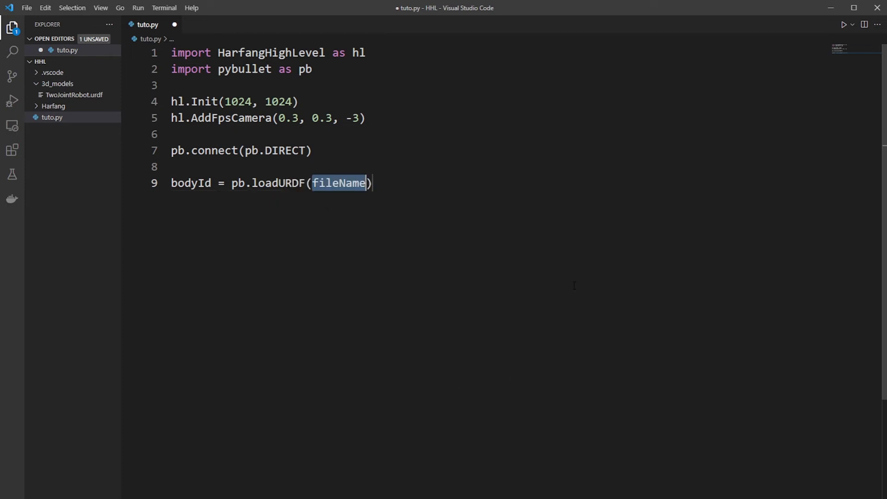
pyautogui.write('"3"')
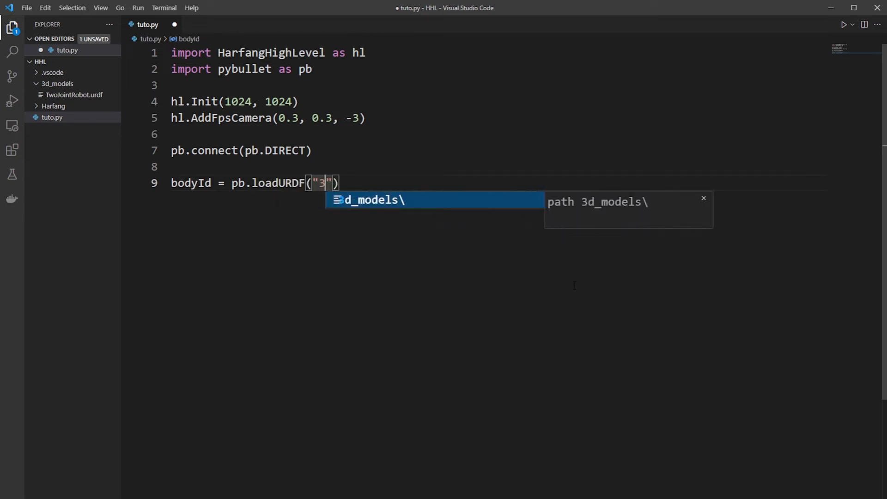
pyautogui.write('d_models\\Tw')
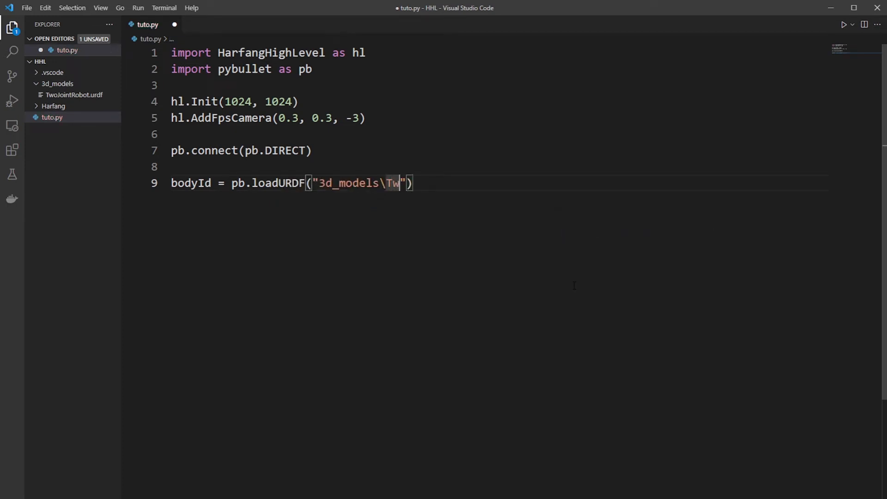
pyautogui.write('oJointRobot.urdf')
pyautogui.write('numJoin')
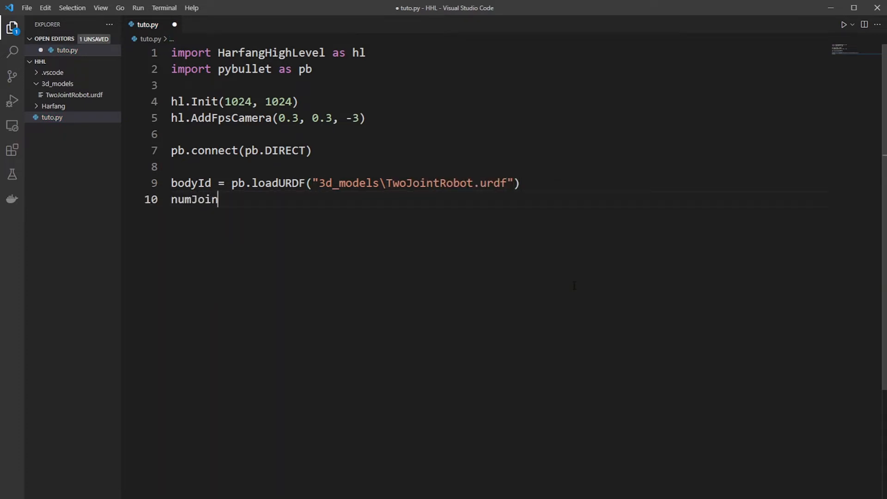
# Step: Store the robot's joint count with numJoints = pb.getNumJoints(bodyId)
pyautogui.write('ts = pb')
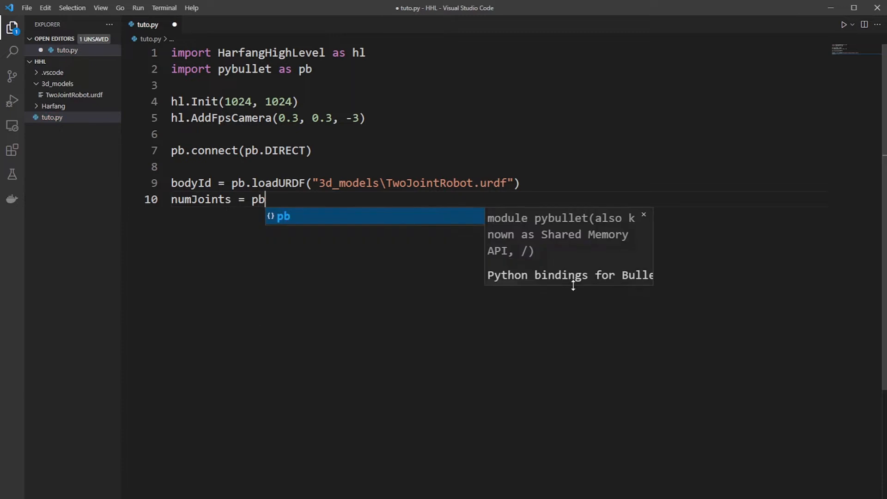
pyautogui.write('.getn')
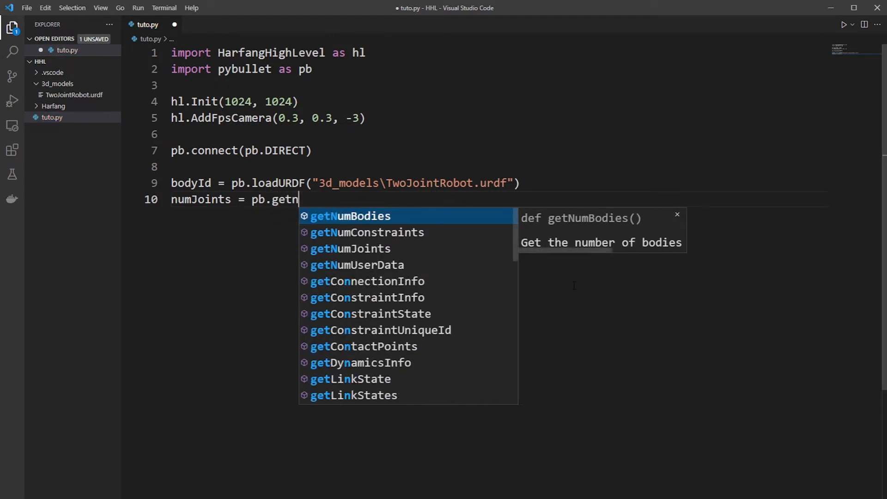
pyautogui.click(350, 248)
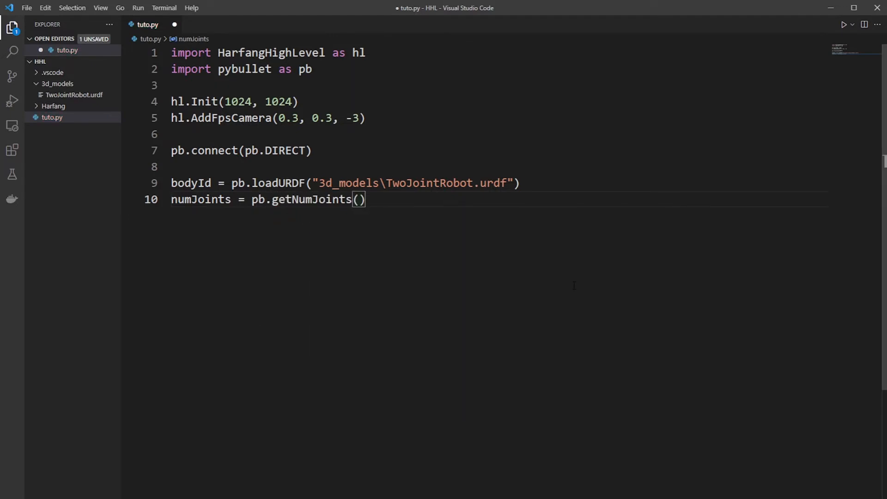
pyautogui.write('bodyId')
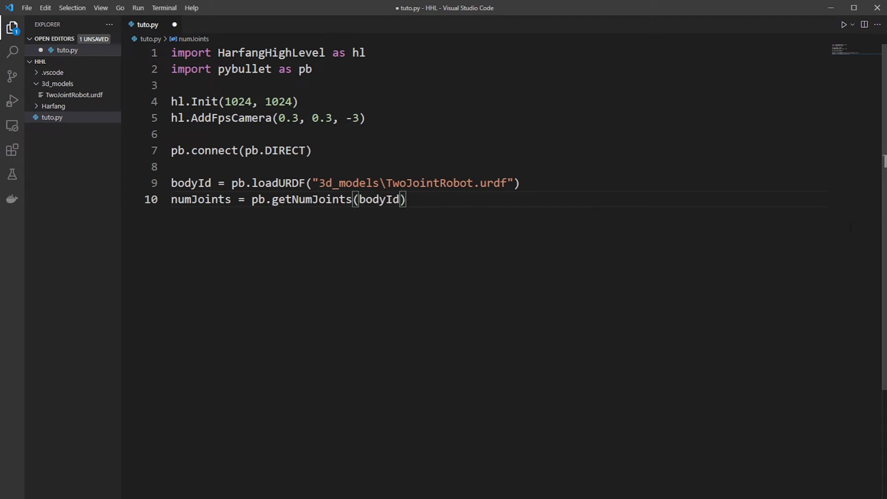
# Step: Add a while not hl.UpdateDraw() loop with prev = None and for j in range(numJoints)
pyautogui.write('w')
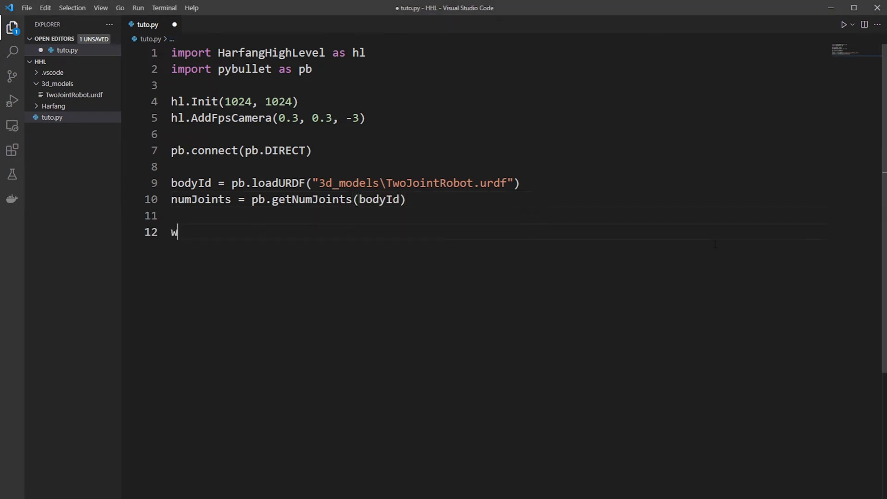
pyautogui.write('hile not hl')
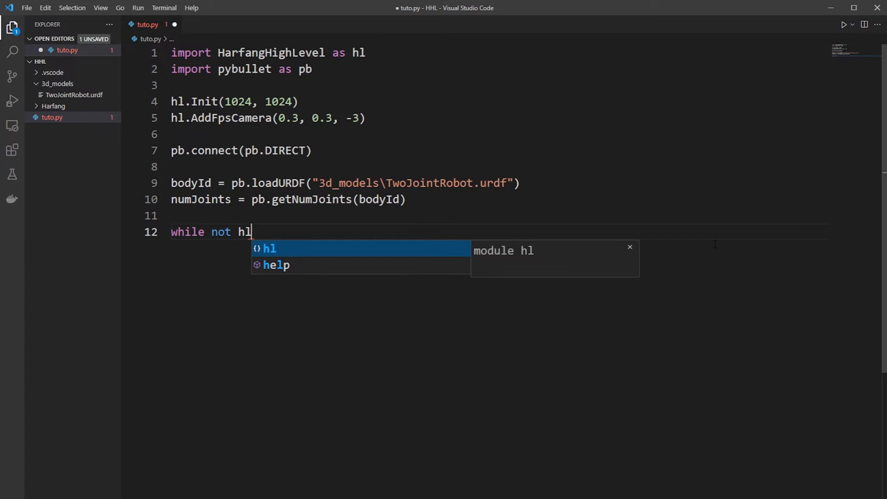
pyautogui.write('.UpdateDraw():')
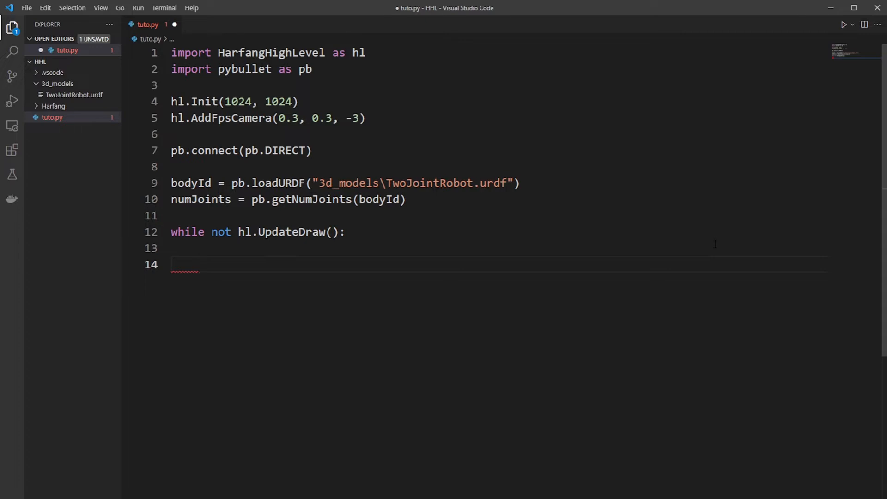
pyautogui.write('prev')
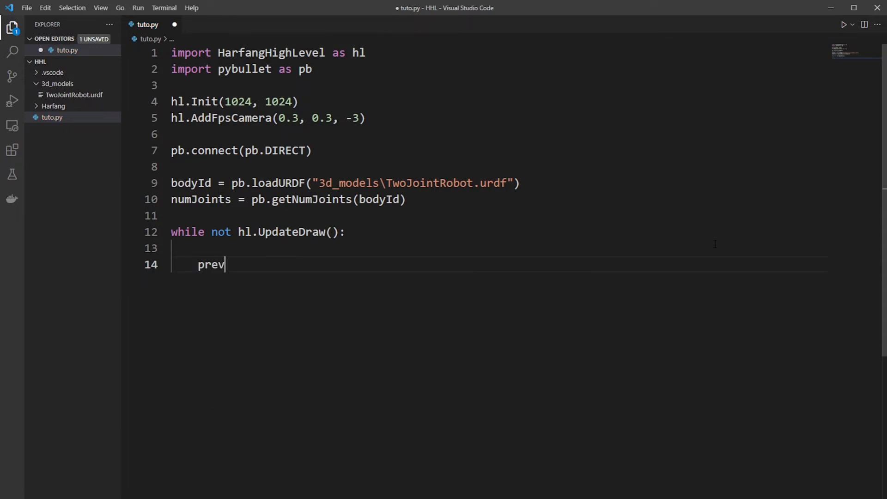
pyautogui.write('= N')
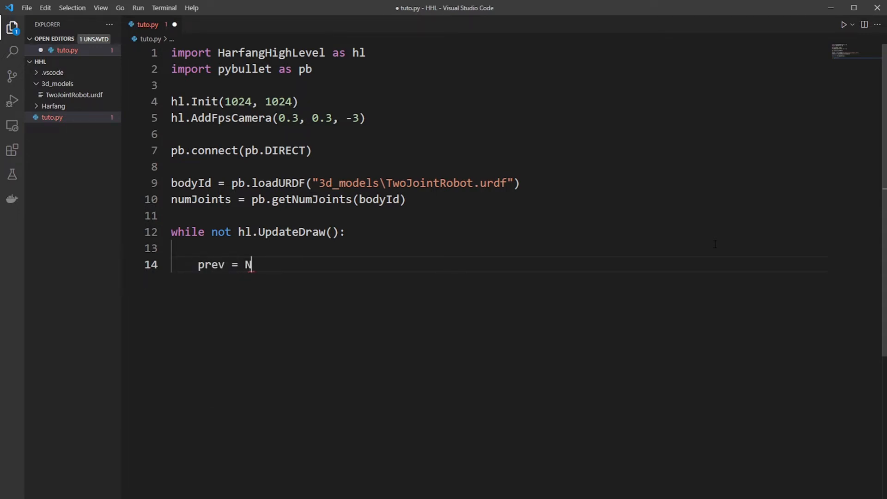
pyautogui.write('one')
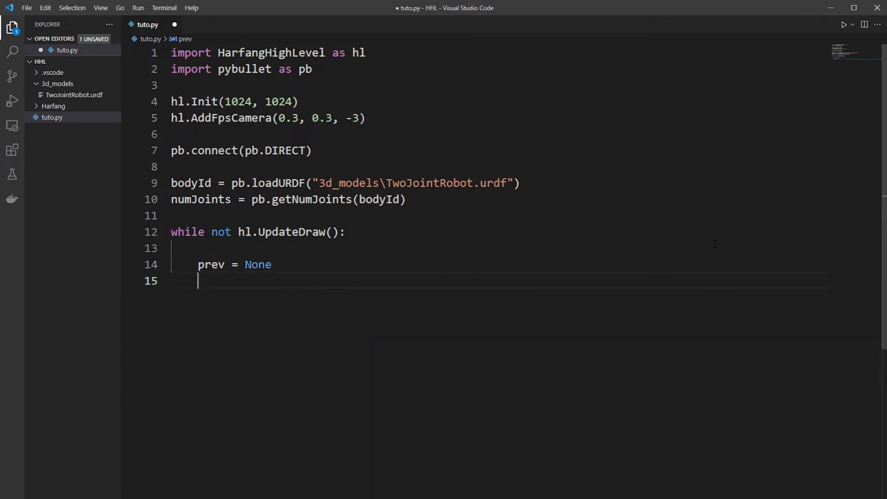
pyautogui.write('for j in range(')
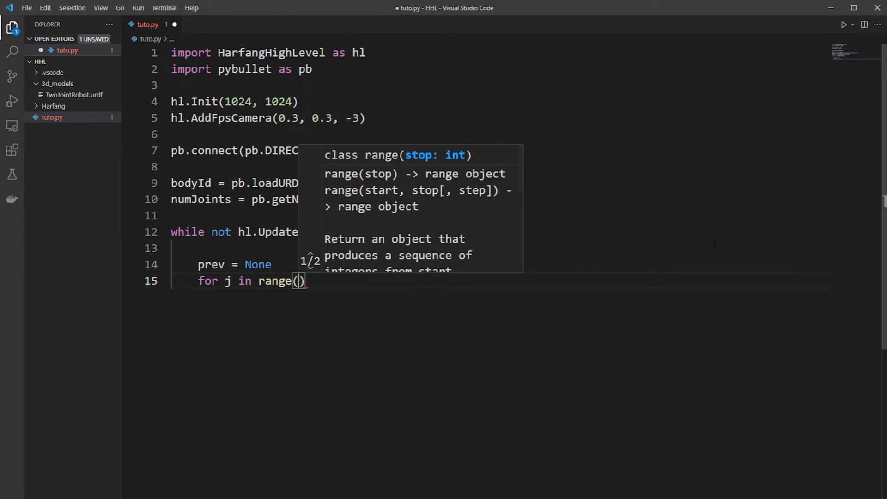
pyautogui.write('numJoints):')
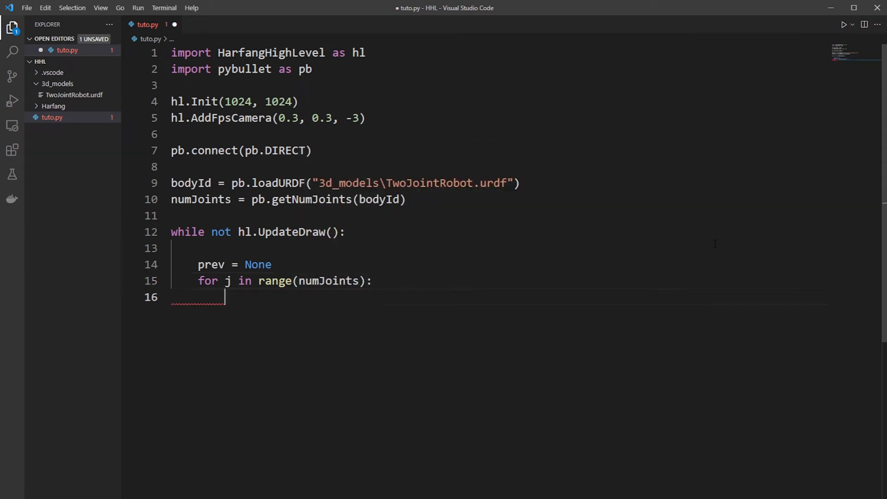
# Step: Read each joint's link_state with pb.getLinkState and build Vec3 p from its position
pyautogui.write('link_sta')
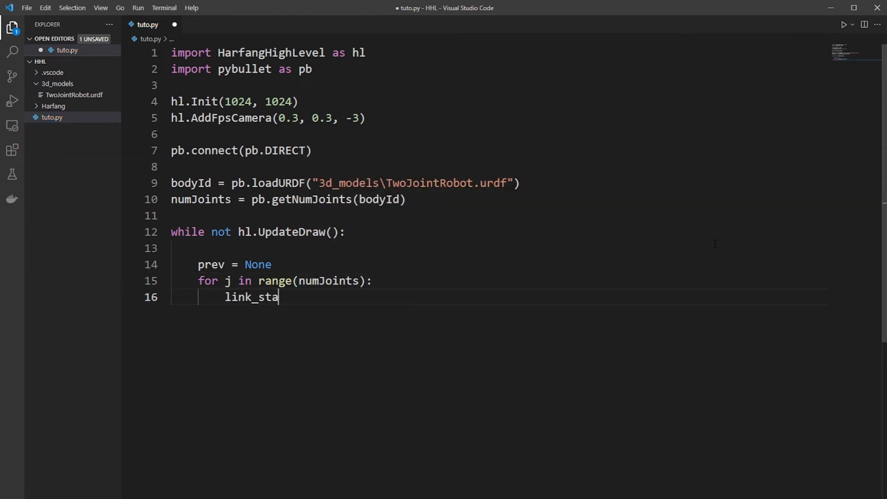
pyautogui.write('te =')
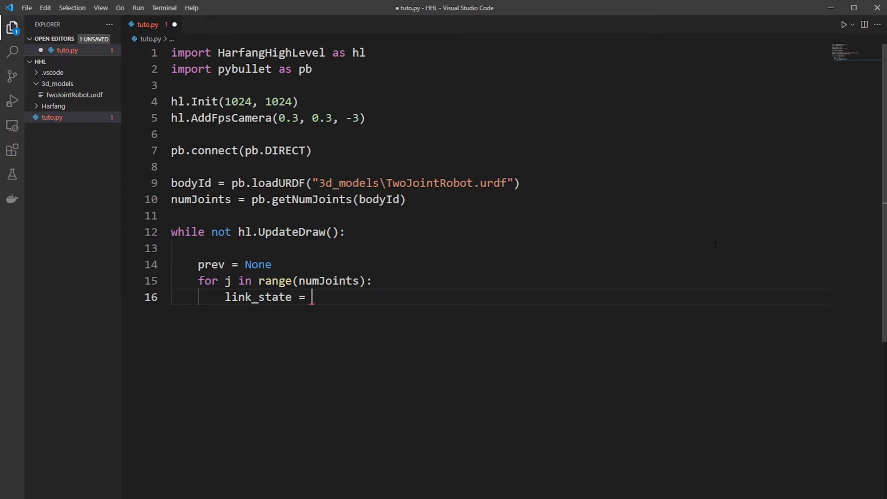
pyautogui.write('pb.')
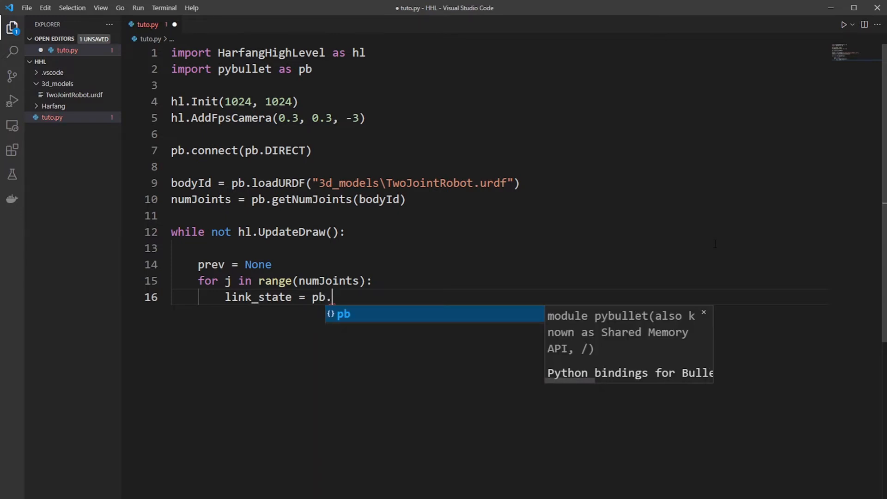
pyautogui.write('getli')
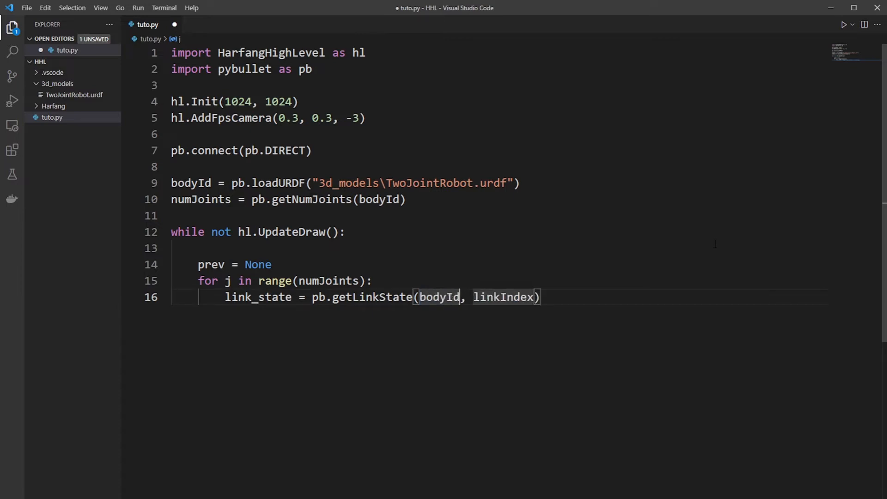
pyautogui.write('j')
pyautogui.write('p')
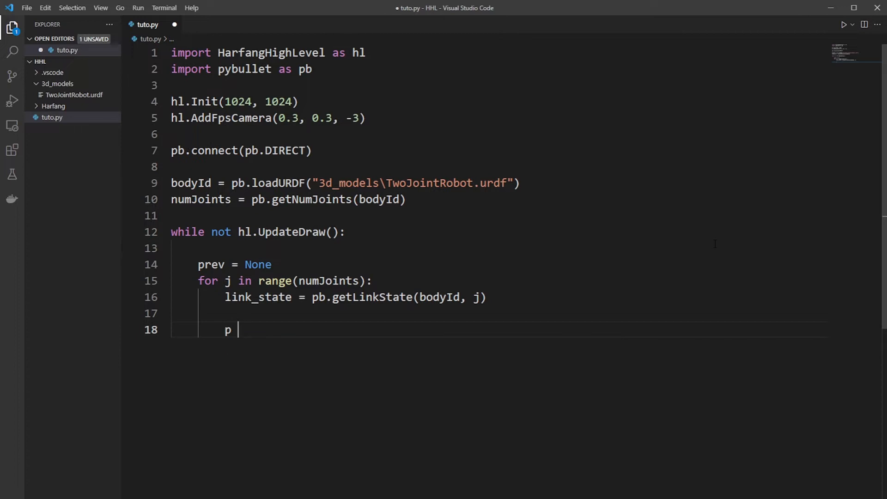
pyautogui.write('= hl.V')
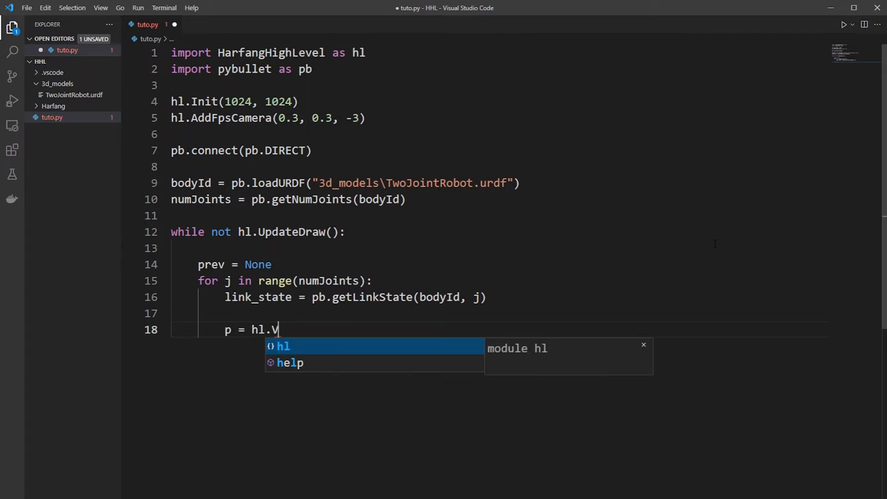
pyautogui.write('ec3(link_state)')
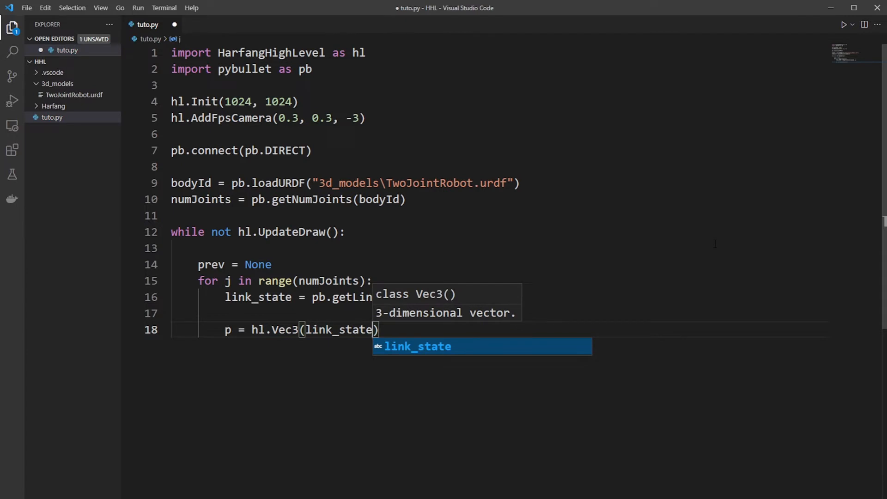
pyautogui.write('[0]')
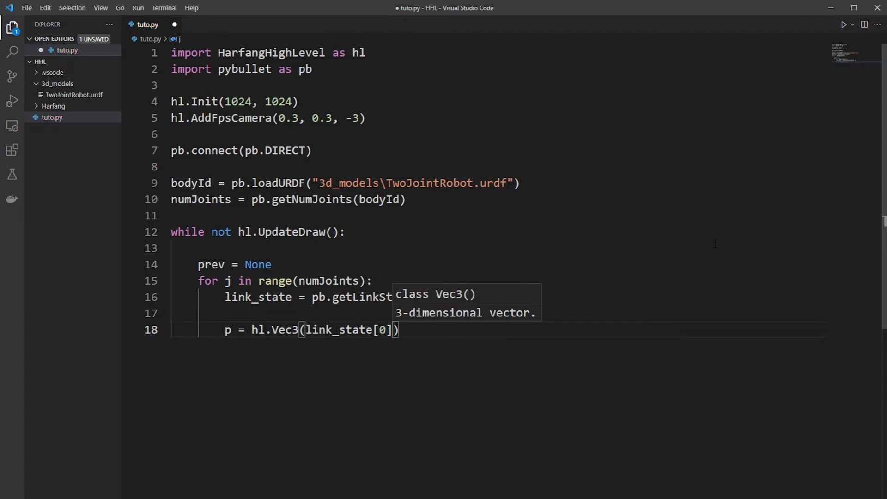
pyautogui.write('[0')
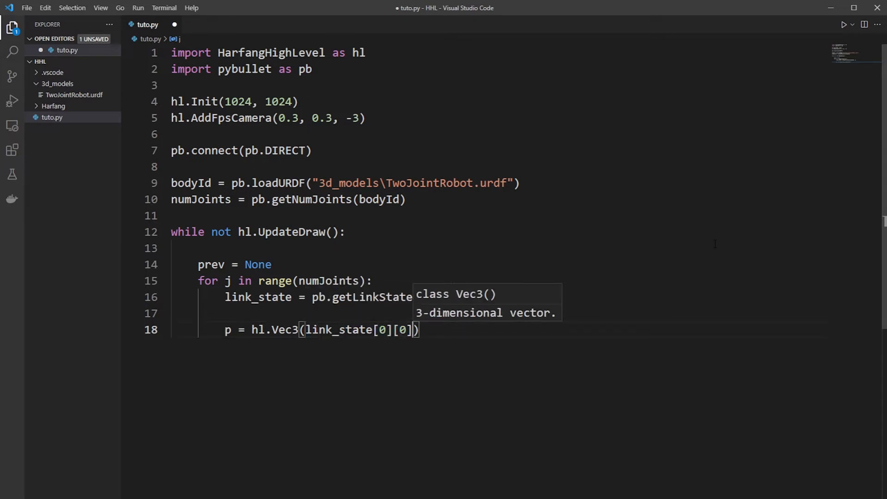
pyautogui.write(', link_state[0][0],link_state[0][2]')
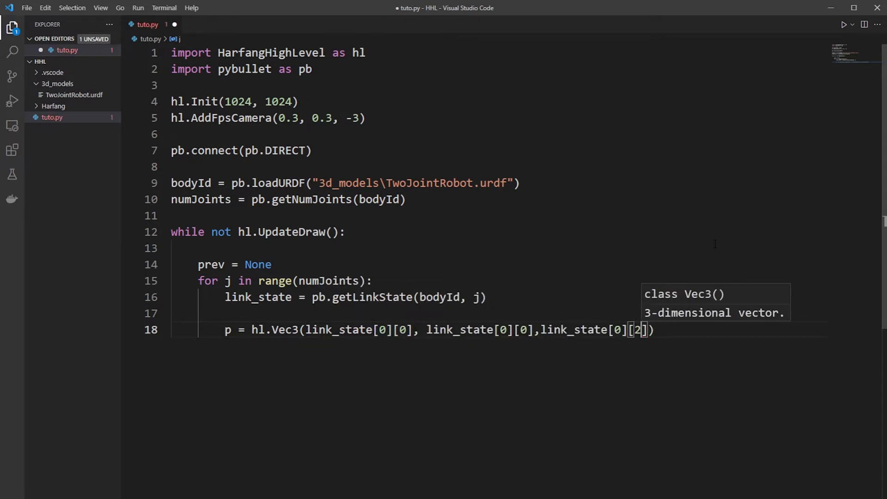
# Step: Draw a red 0.4 cross at p, a line to prev when not None, then set prev = p
pyautogui.press('Backspace')
pyautogui.write('hl.DrawCrossV(')
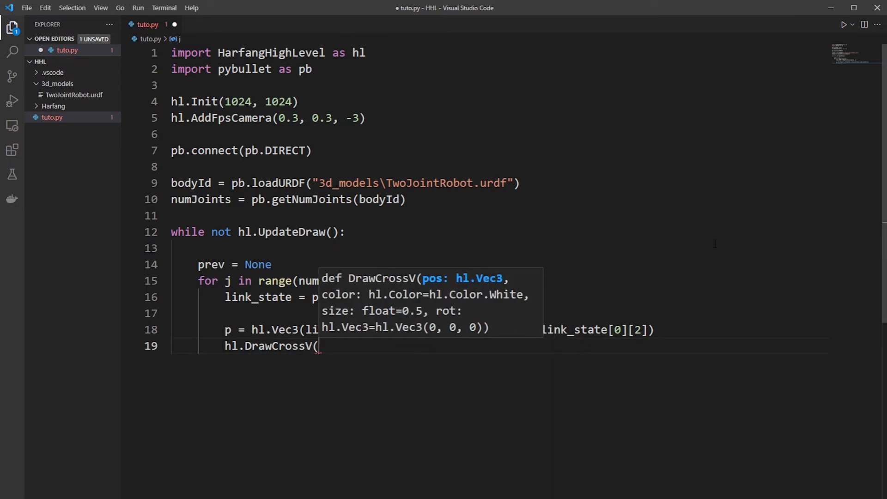
pyautogui.write('p, hl.Color')
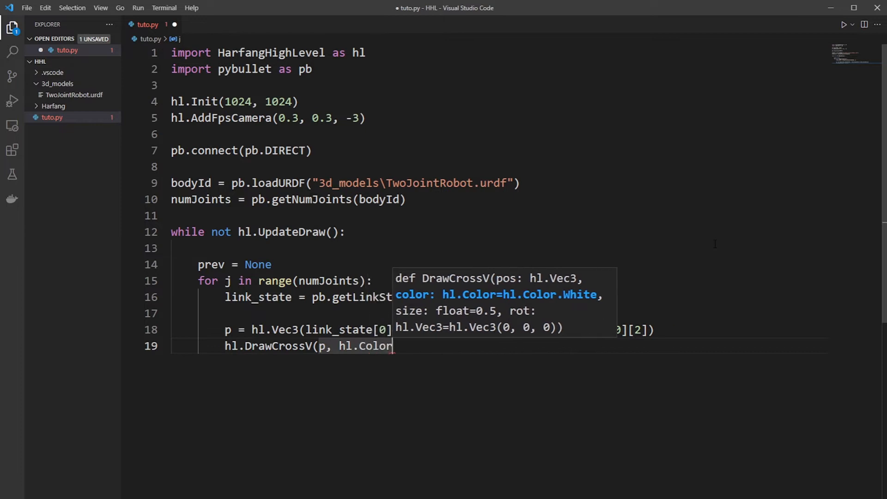
pyautogui.write('.Red, 0.4')
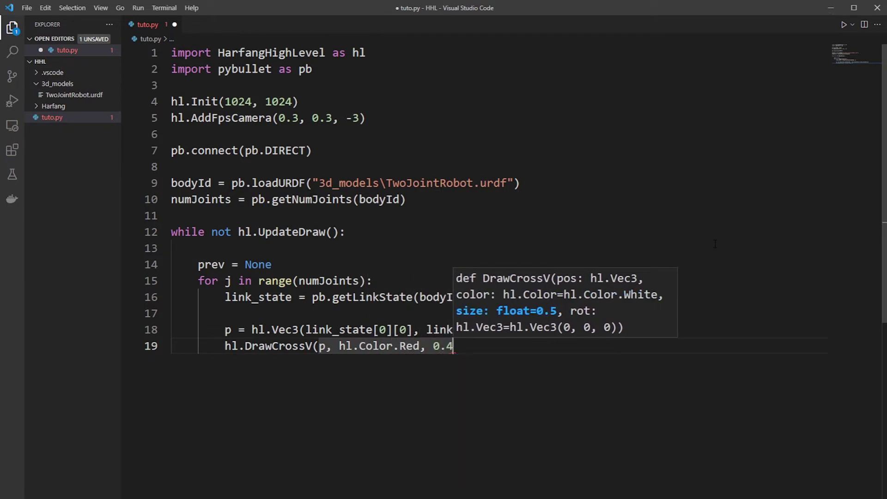
pyautogui.write(')')
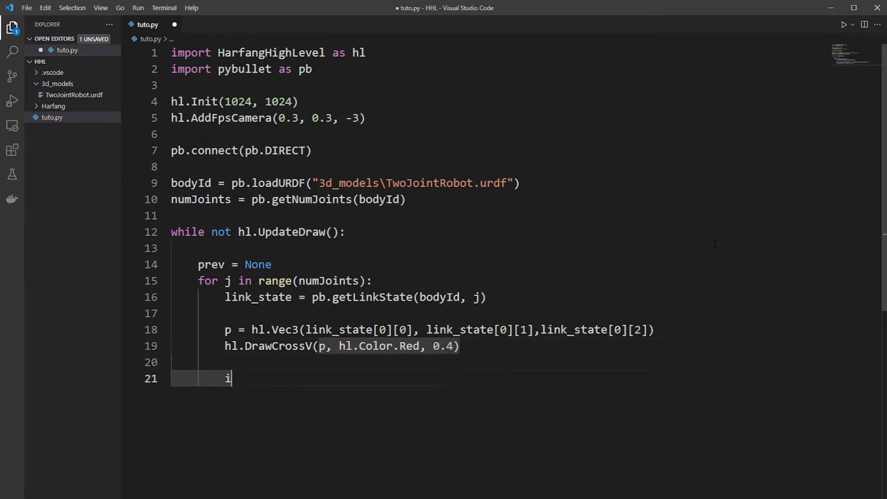
pyautogui.write('f p')
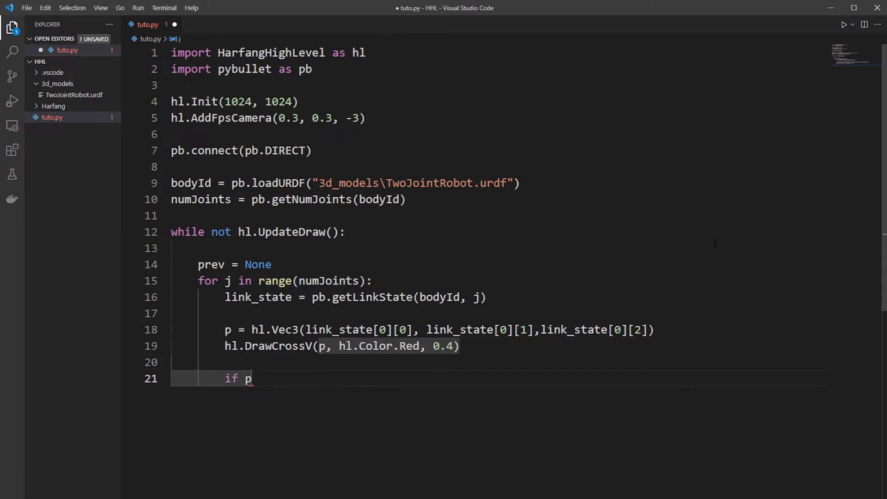
pyautogui.write('rev is not')
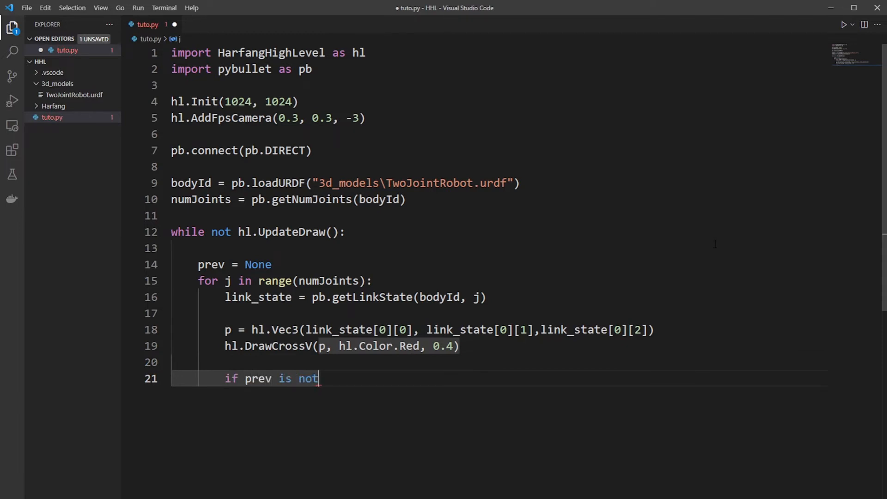
pyautogui.write('None:')
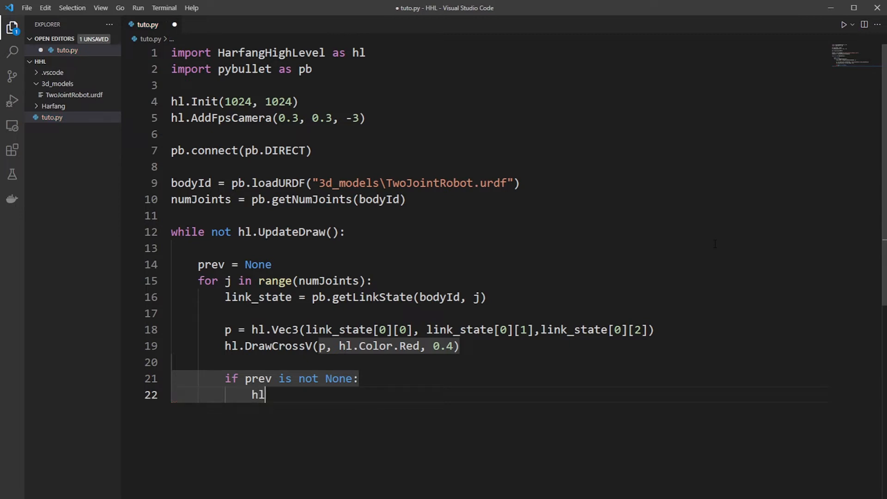
pyautogui.write('.DrawL')
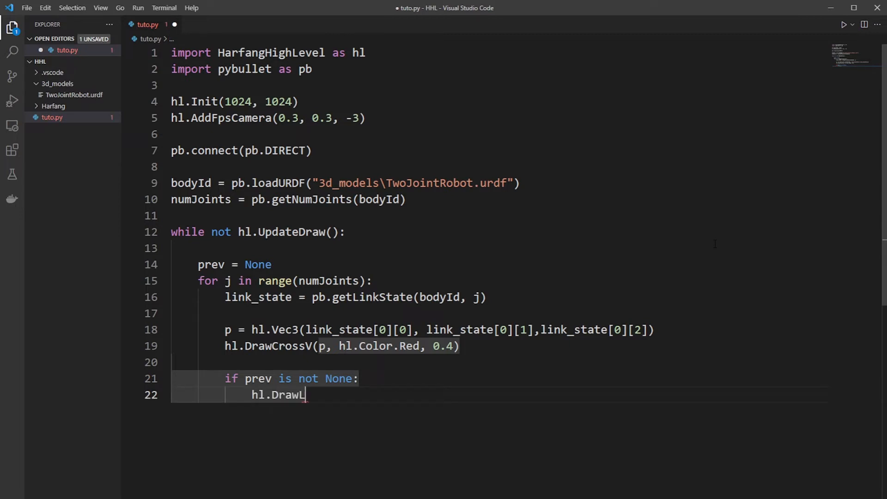
pyautogui.write('ine(p, prev)')
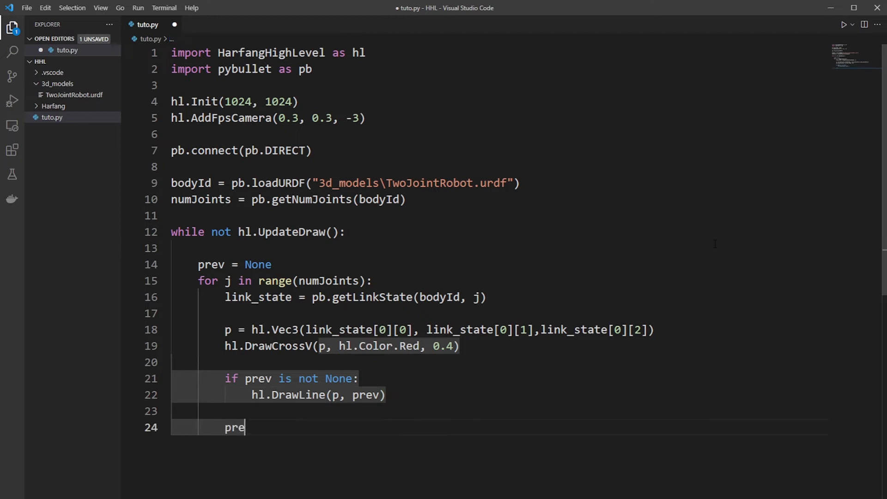
pyautogui.write('v')
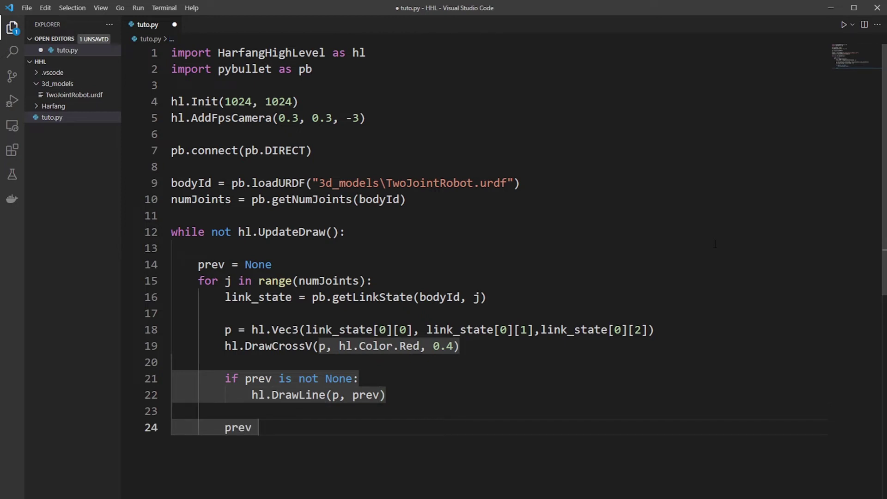
pyautogui.write('= p')
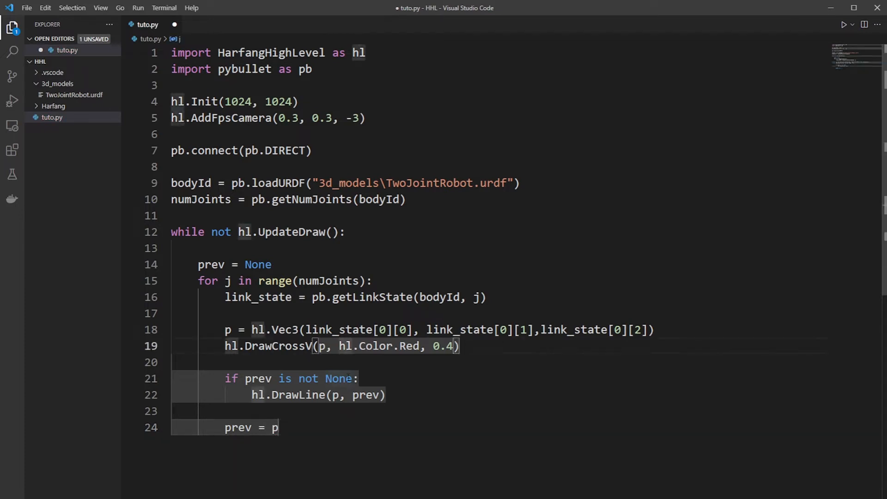
# Step: Rename DrawLine to DrawLineV after the TypeError, rerun the script, and close the Harfang preview
pyautogui.press('ctrl+s')
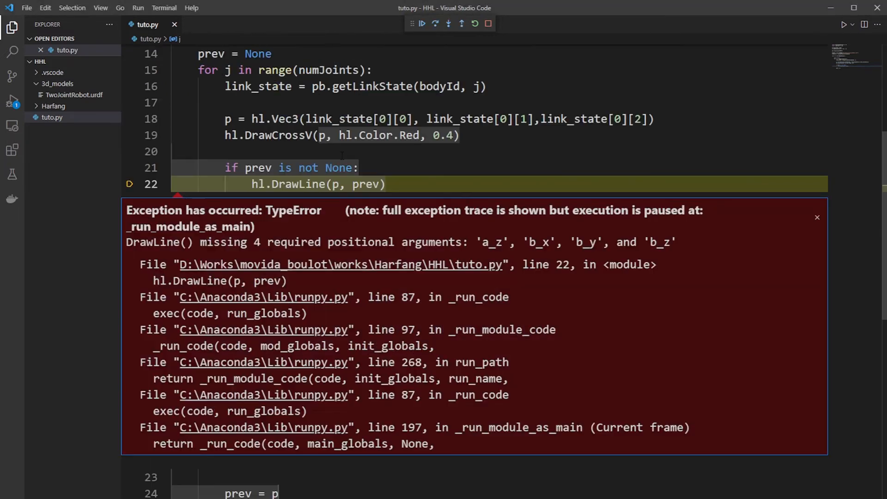
pyautogui.moveTo(468, 8)
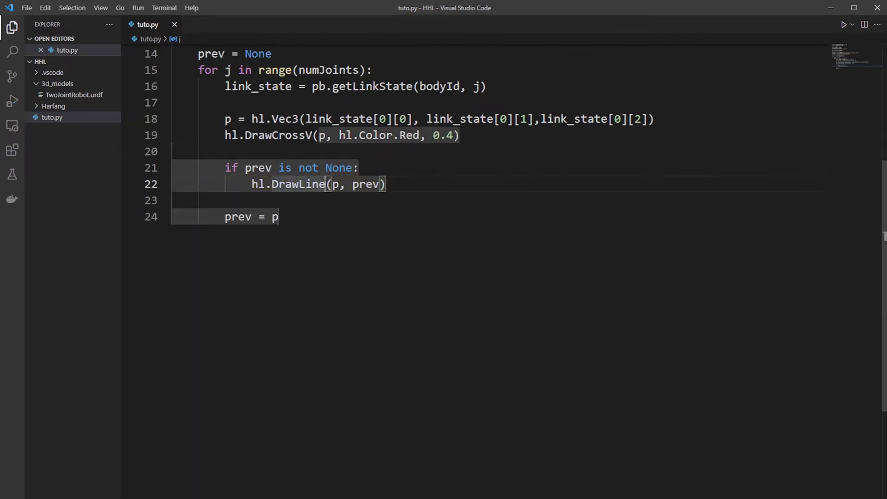
pyautogui.write('V')
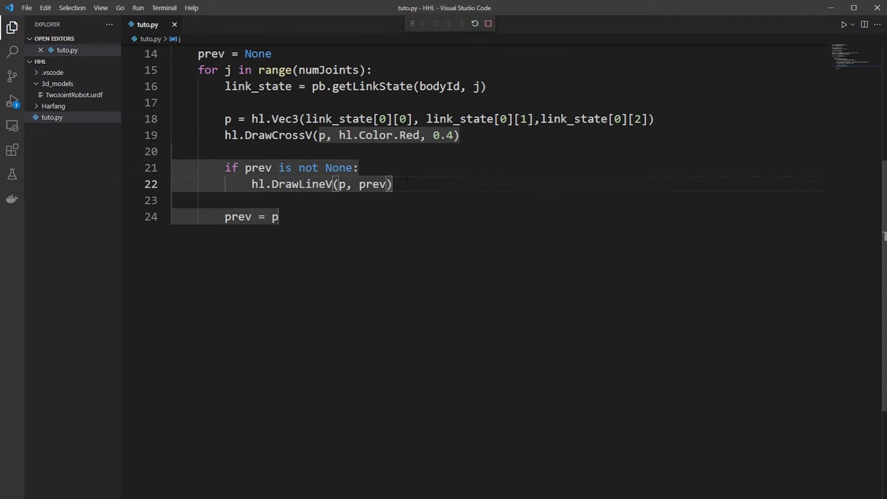
pyautogui.click(421, 23)
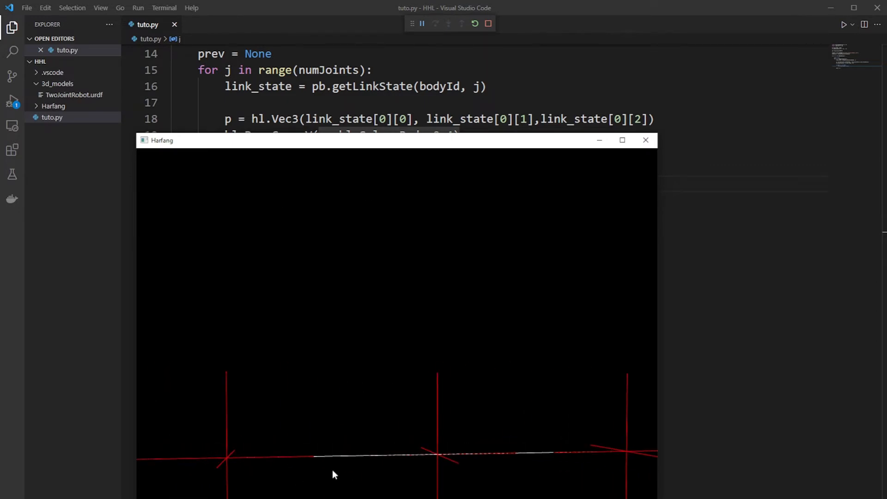
pyautogui.moveTo(543, 461)
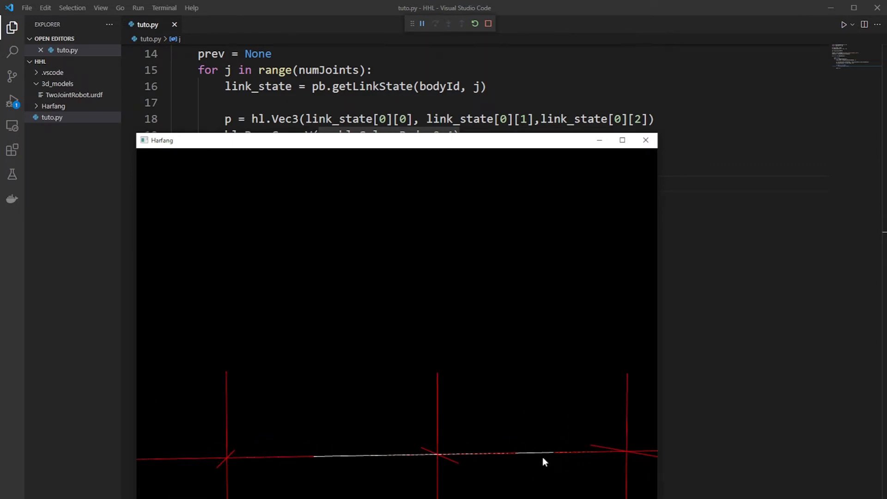
pyautogui.click(487, 23)
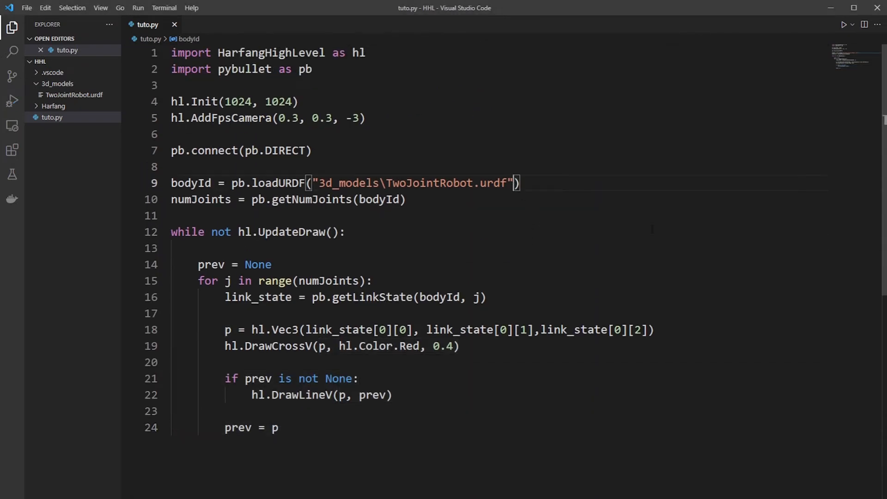
# Step: Add useFixedBase=True to the loadURDF call and start a new line after the joint loop
pyautogui.write(', useFixedBase')
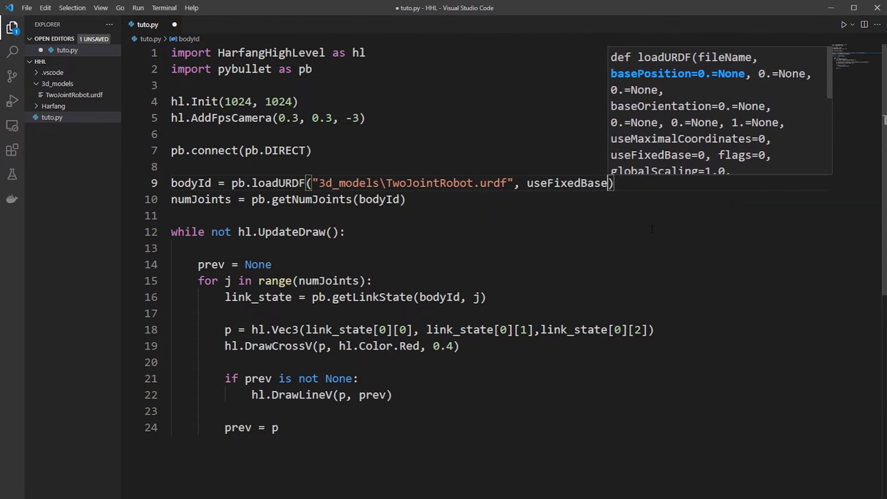
pyautogui.write('T')
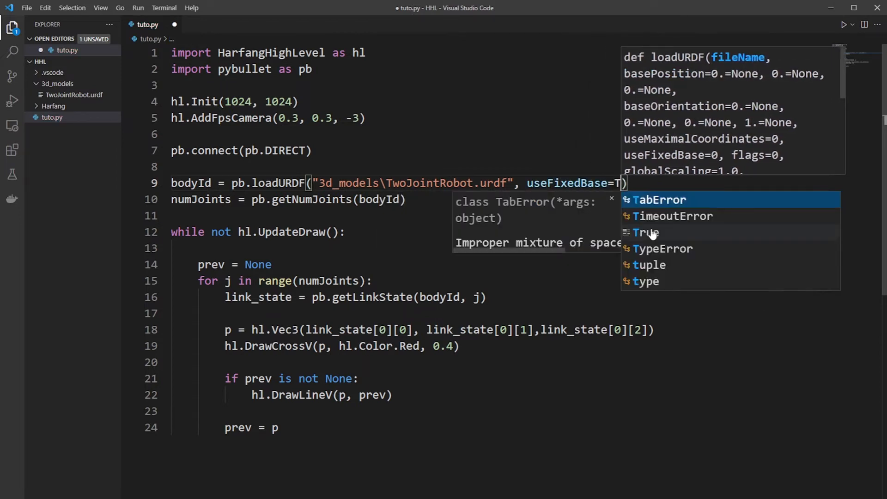
pyautogui.click(645, 232)
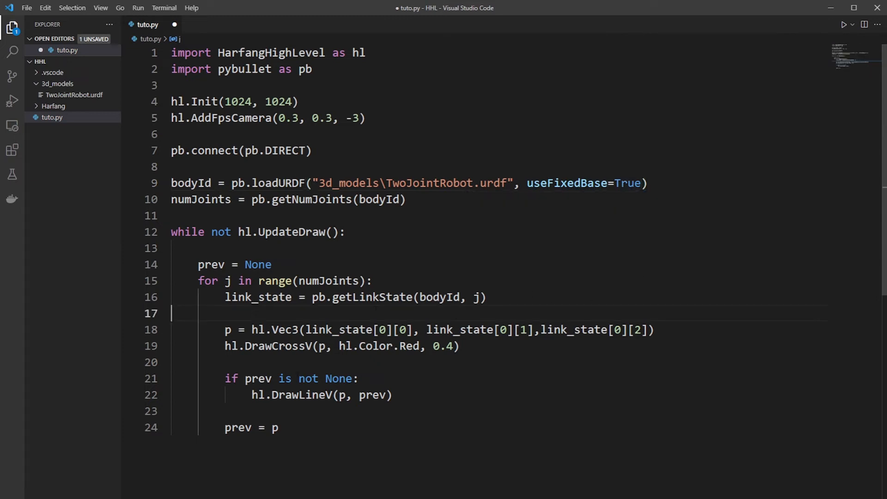
pyautogui.click(277, 427)
pyautogui.write('vec')
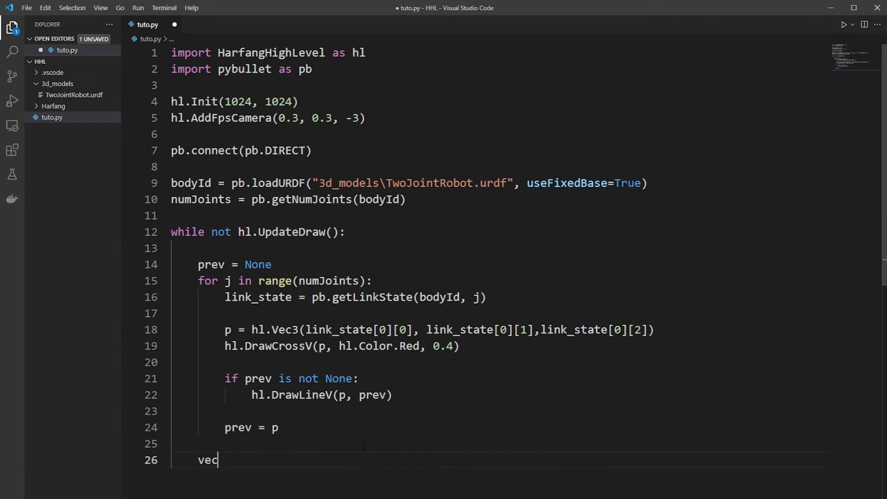
# Step: Define vec_target = hl.Vec3(cos(time.time())*0.5, 0.5 + sin(time.time())*0.2, 0)
pyautogui.write('_tar')
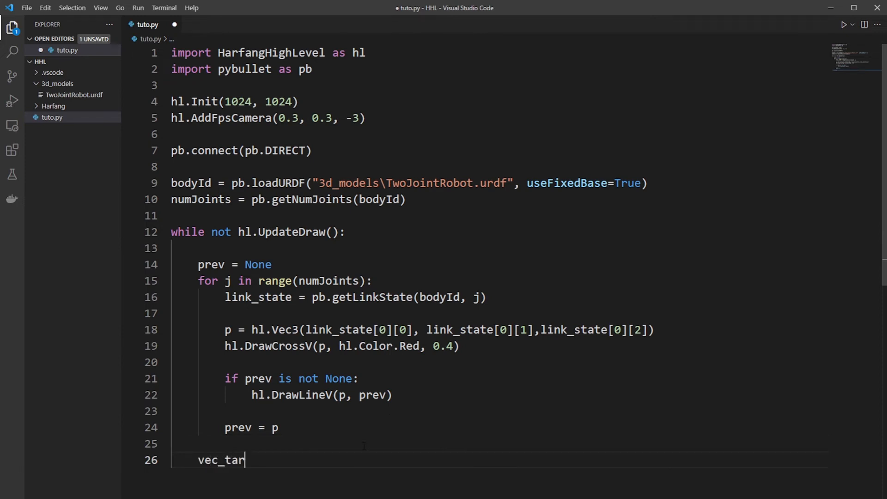
pyautogui.write('get =')
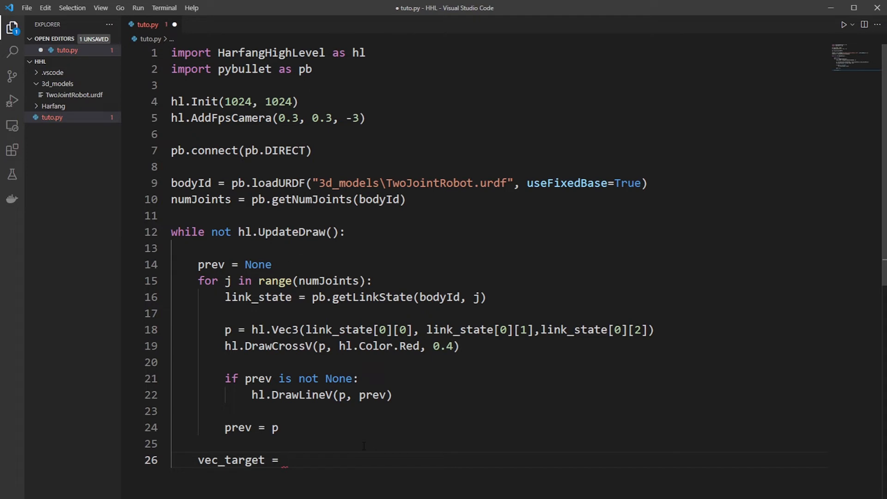
pyautogui.write('hl.Vec')
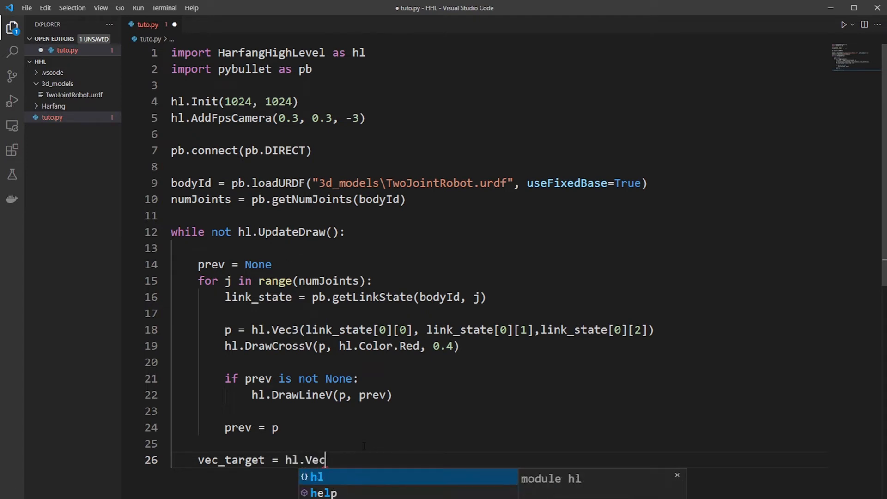
pyautogui.write('3(cos(time.t')
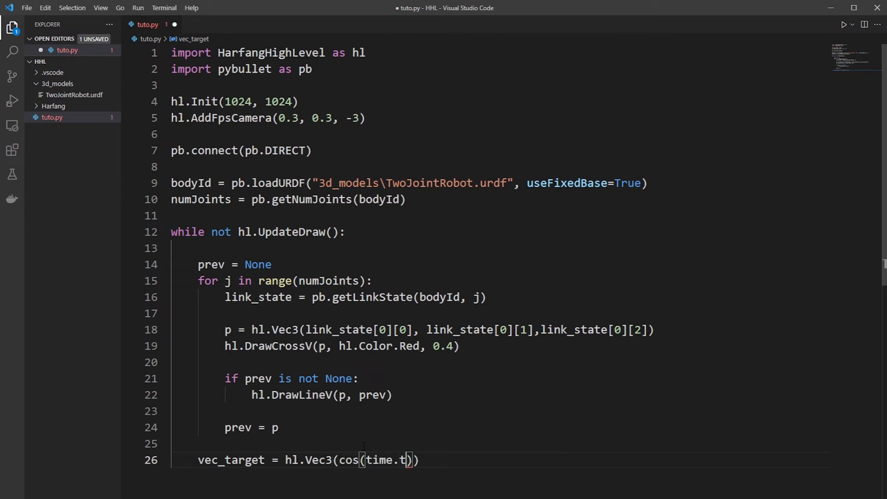
pyautogui.write('ime())')
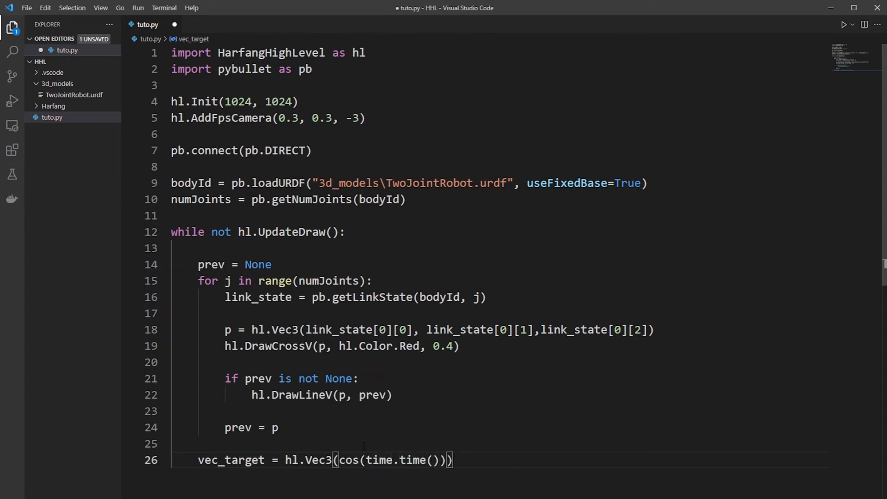
pyautogui.write('*0.5')
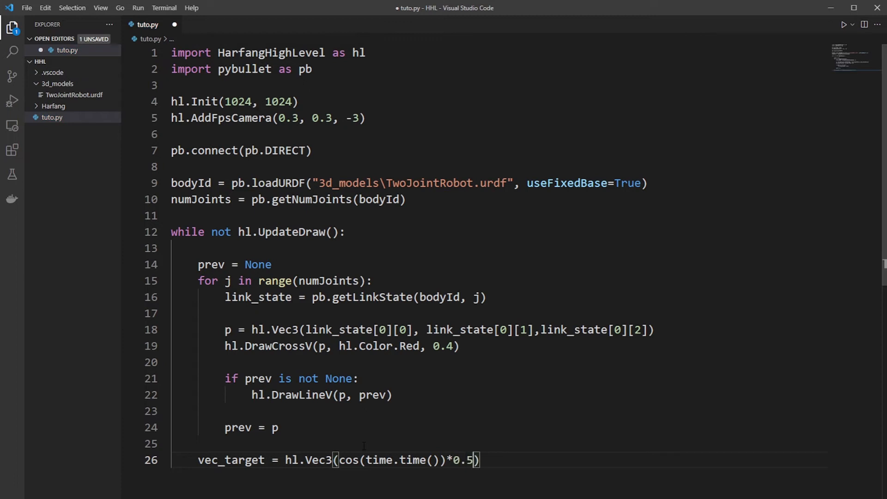
pyautogui.write('", "')
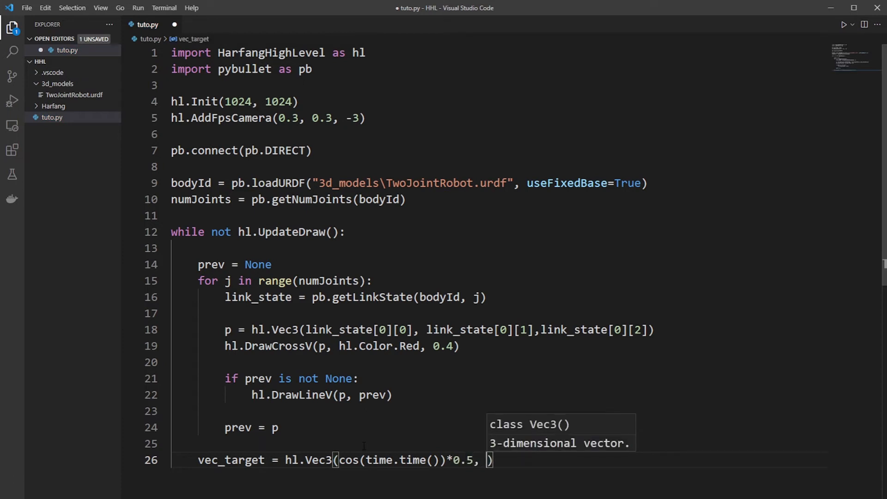
pyautogui.write('0.5 + sin(time.time(')
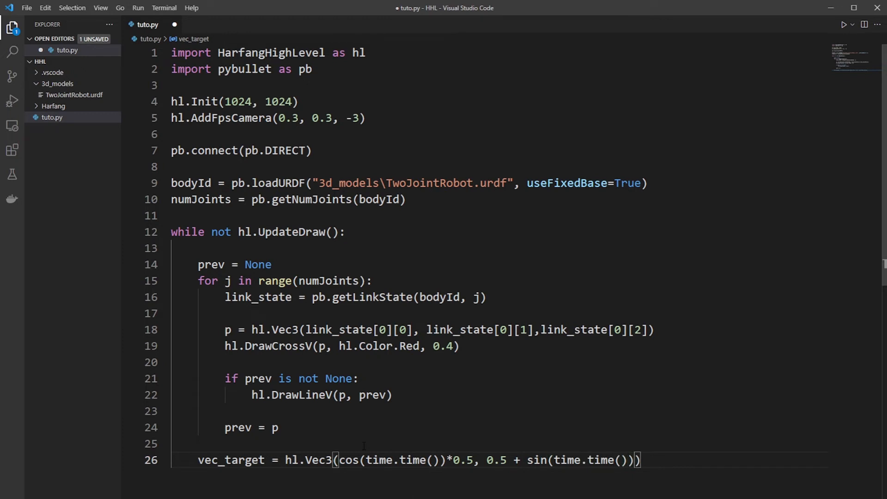
pyautogui.write('*0.2,')
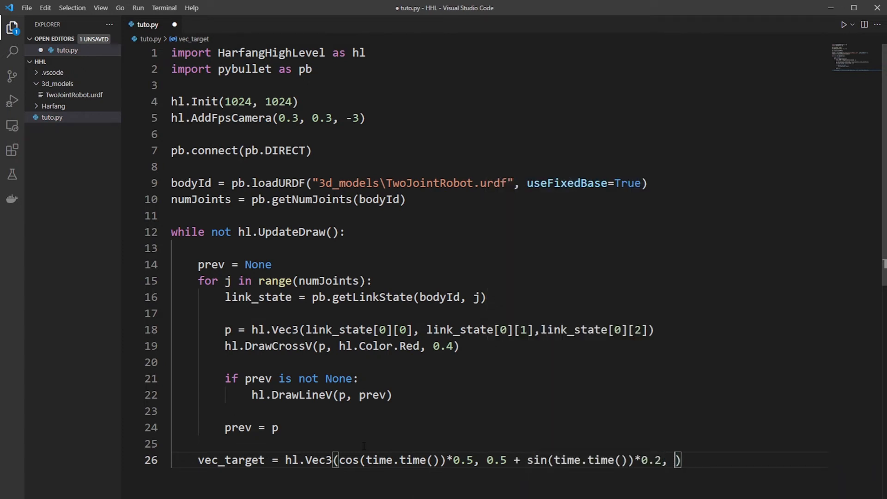
pyautogui.write('0')
pyautogui.write('hl.D')
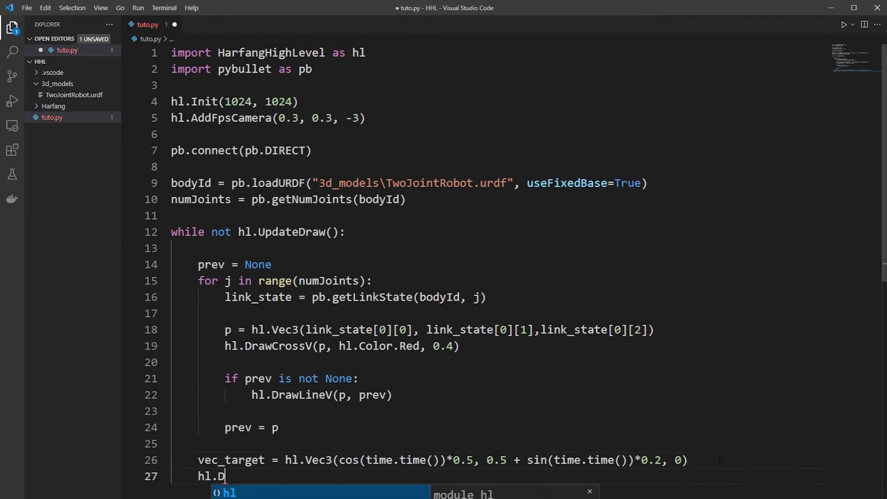
# Step: Draw a purple cross at vec_target with hl.DrawCrossV
pyautogui.write('rawCrossV(vec')
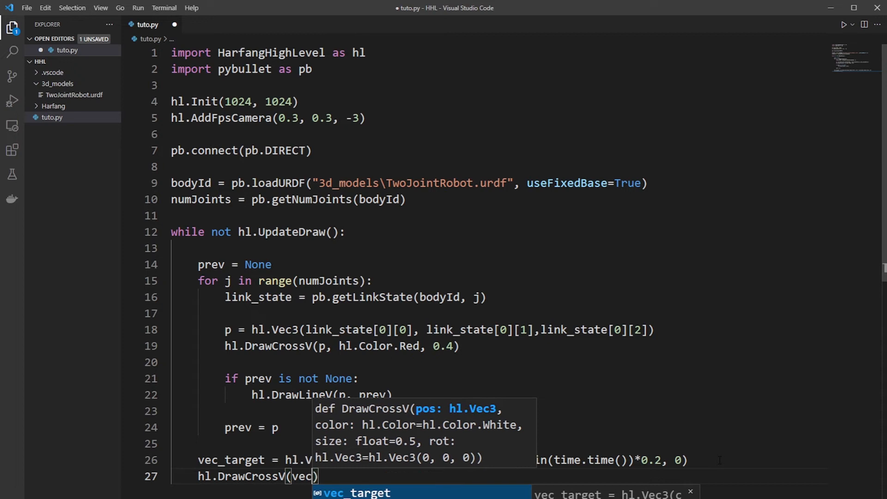
pyautogui.write('_target, hl.color')
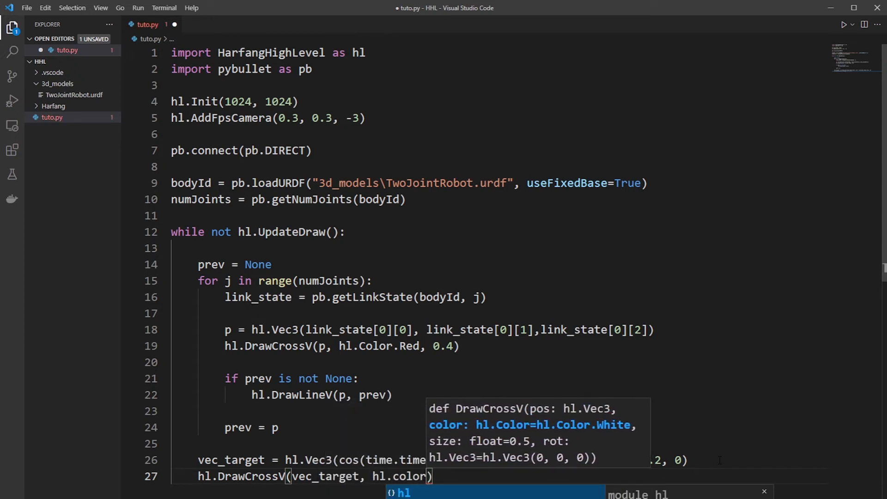
pyautogui.write('Co')
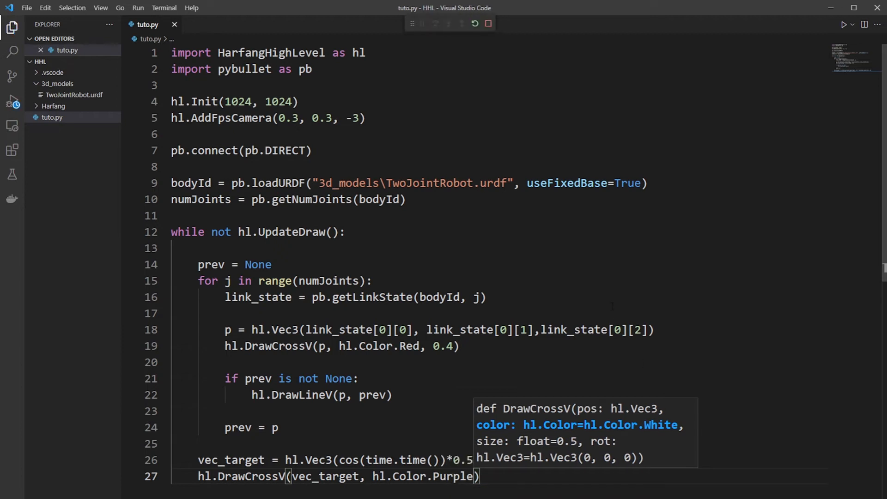
# Step: Stop the debug run and add from math import sin, cos and import time to the imports
pyautogui.click(412, 23)
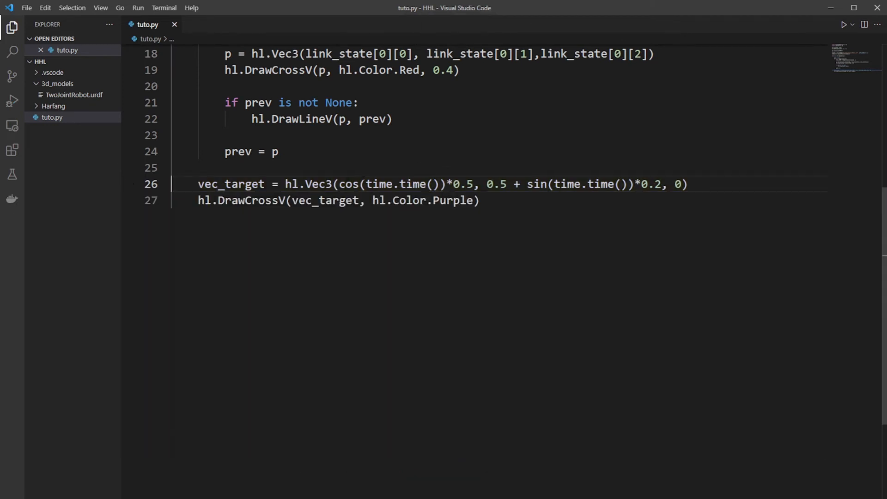
pyautogui.scroll(3)
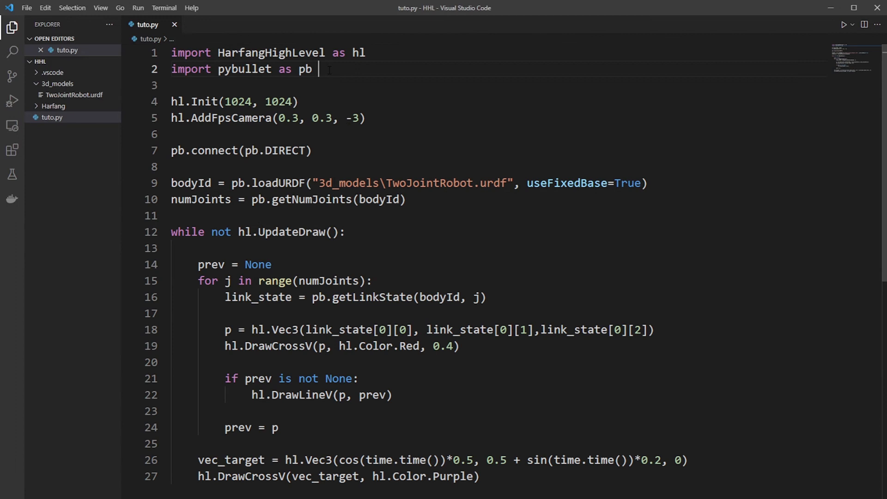
pyautogui.write('fo')
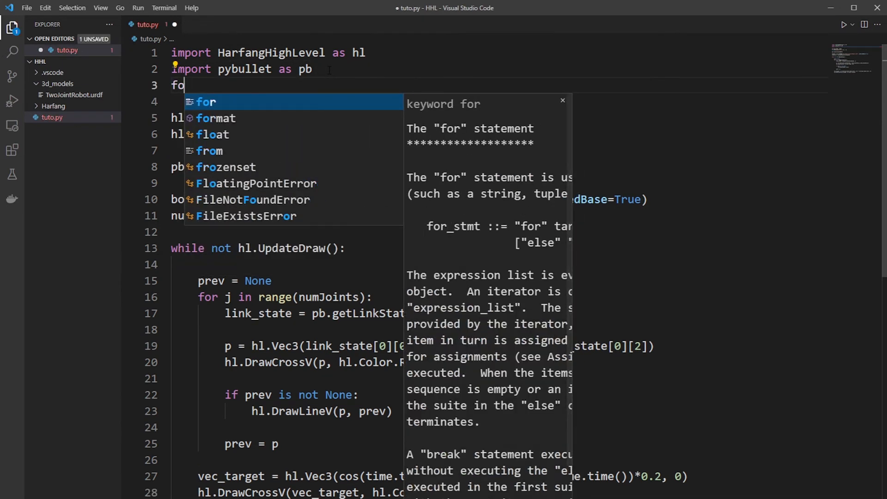
pyautogui.write('rom mah')
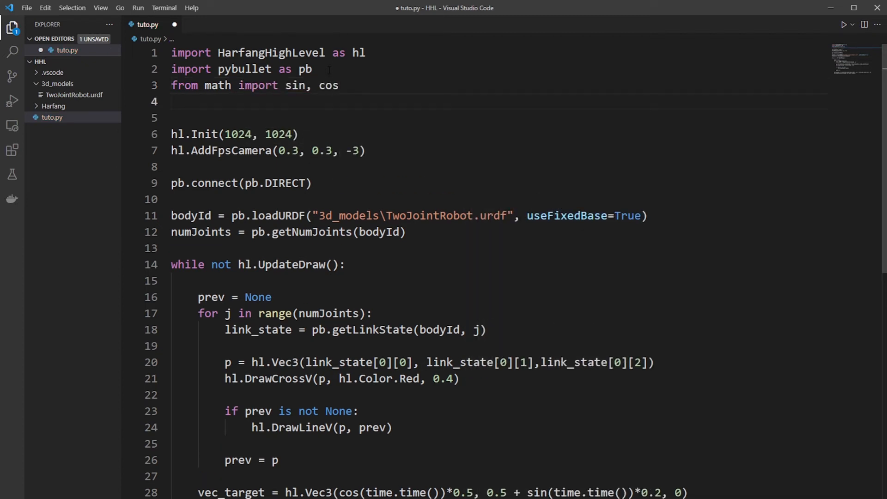
pyautogui.write('import time')
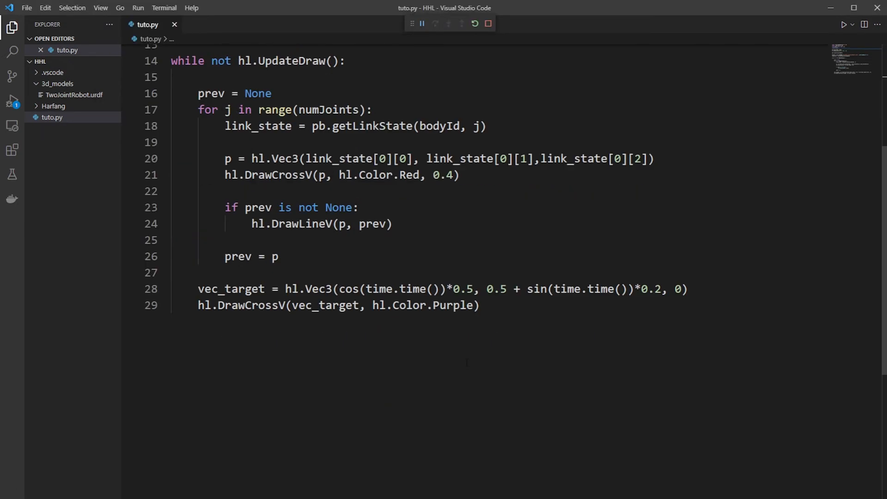
# Step: Add an # ik comment, set target = [vec_target.x, vec_target.y, vec_target.z], and begin jointPoses
pyautogui.write('# ik')
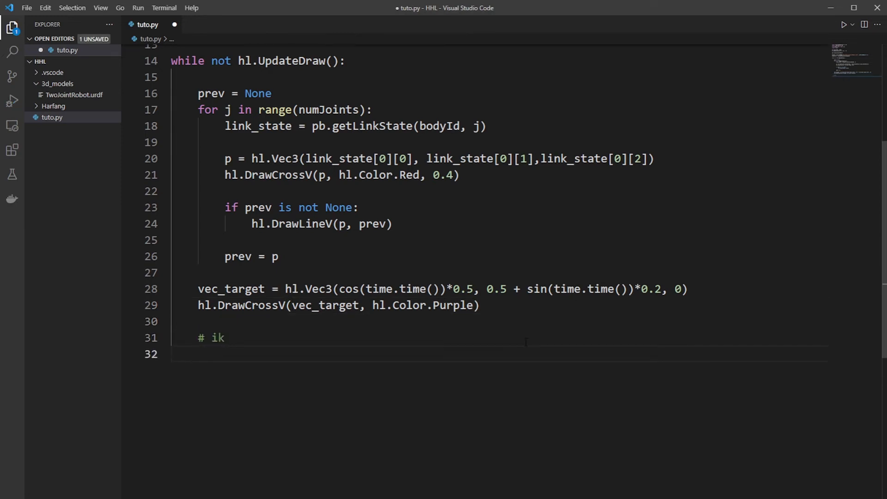
pyautogui.write('target')
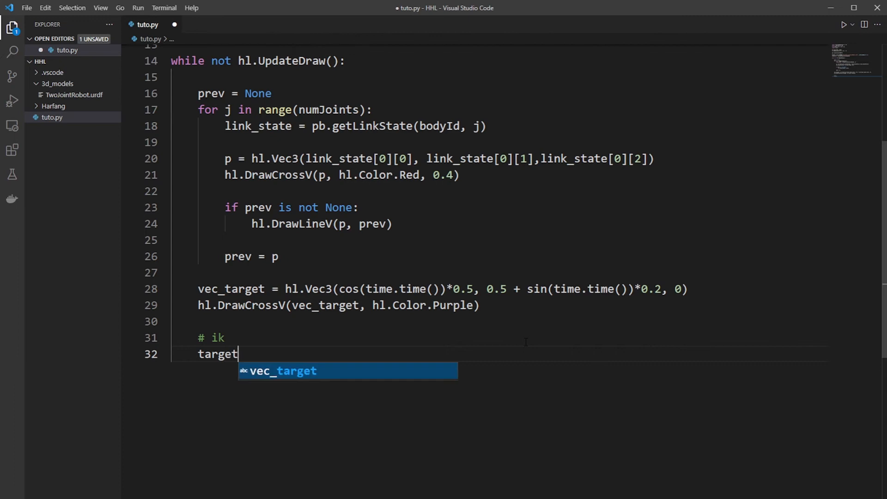
pyautogui.write('= []')
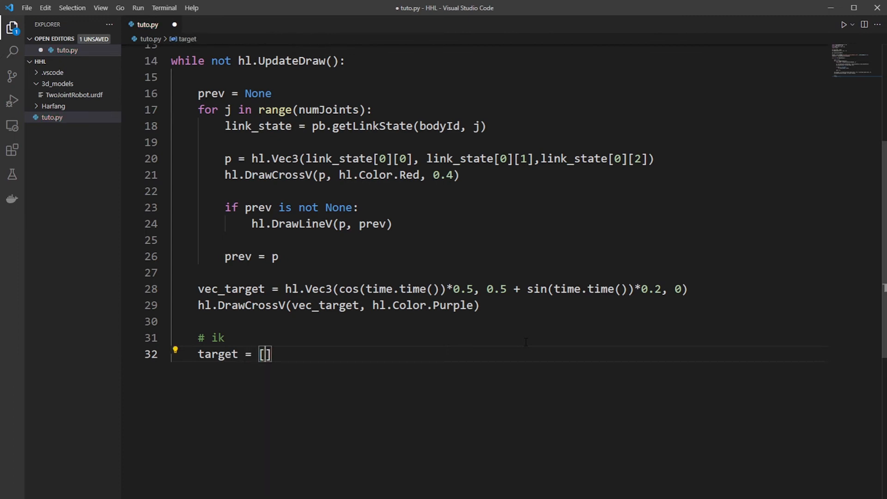
pyautogui.write('vec_target')
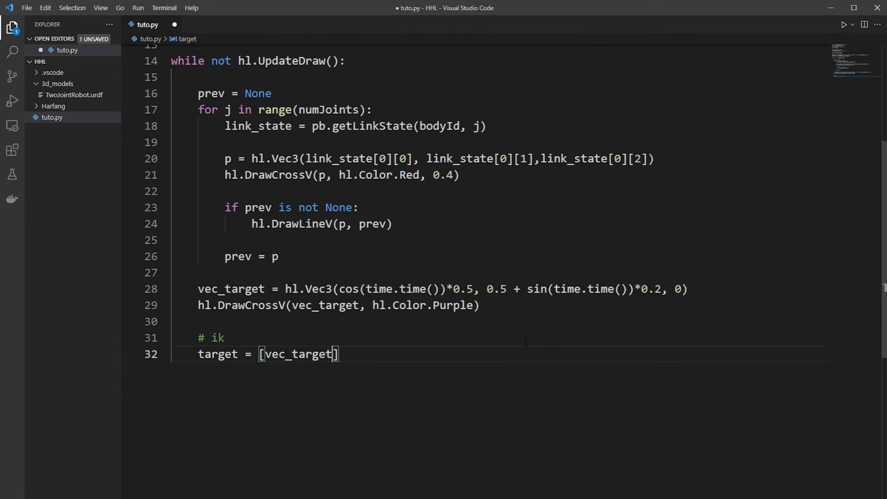
pyautogui.write('.x, vec_target.y,')
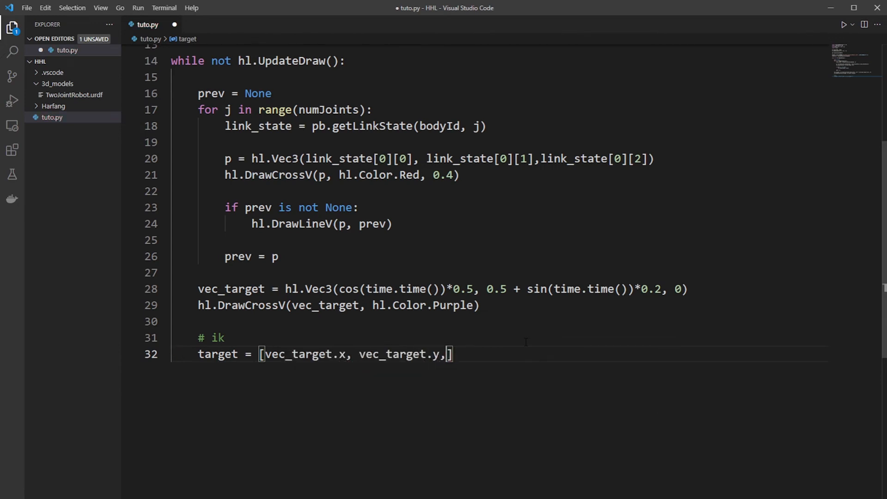
pyautogui.write('vec_target.z')
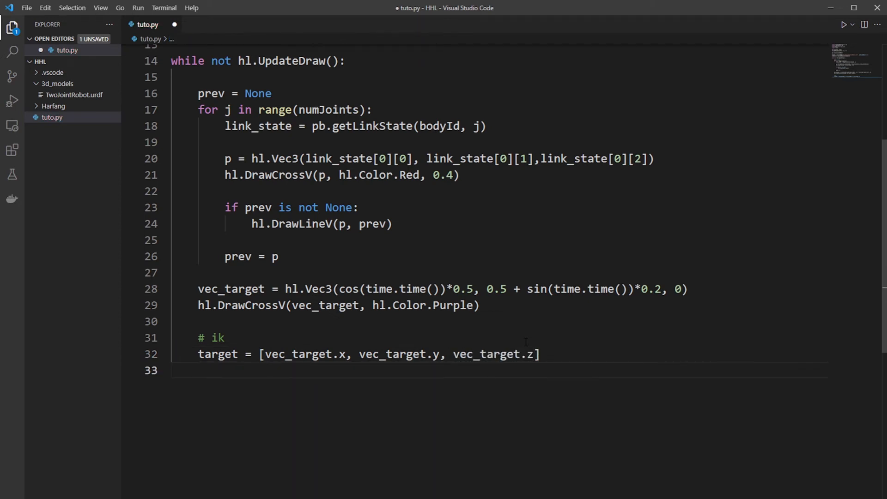
pyautogui.write('jointPoses')
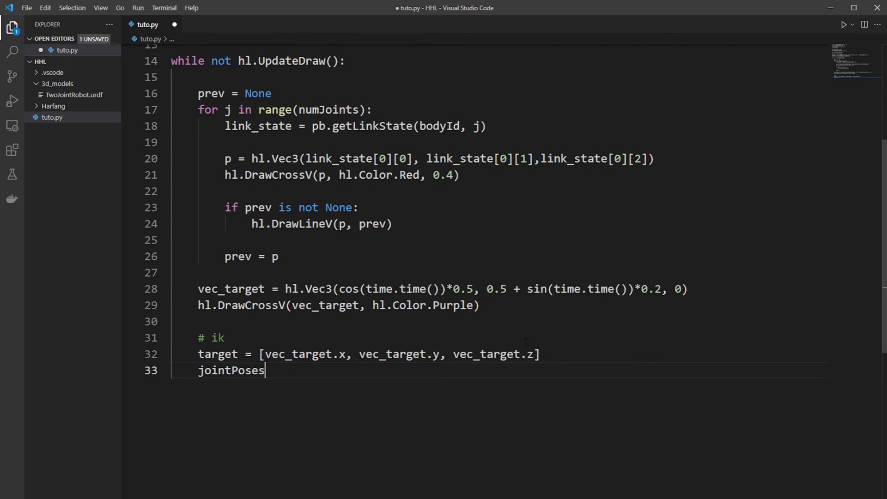
# Step: Set jointPoses = pb.calculateInverseKinematics(bodyId, 5, target), then start a comment and a for j loop
pyautogui.write('= pb.')
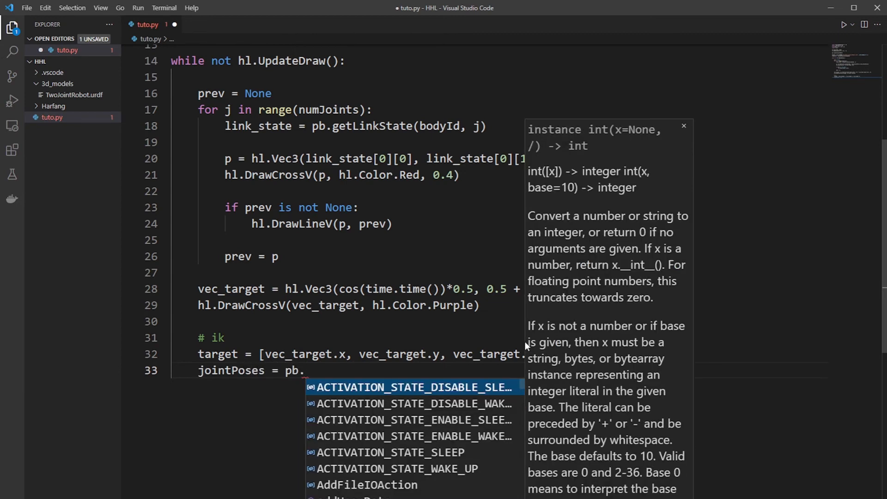
pyautogui.write('cal')
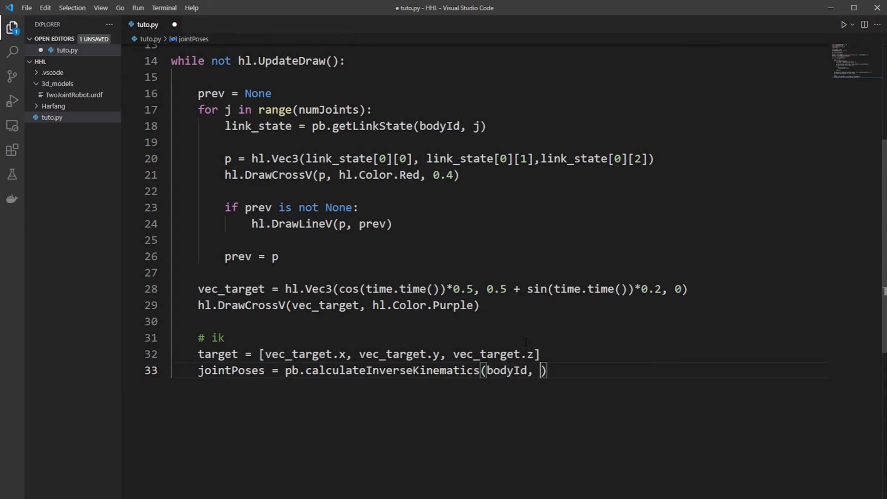
pyautogui.write('5,')
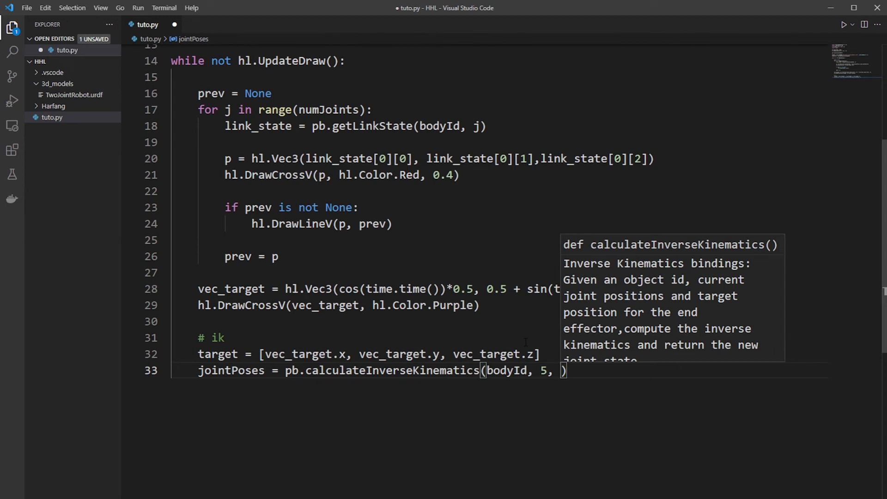
pyautogui.write('target')
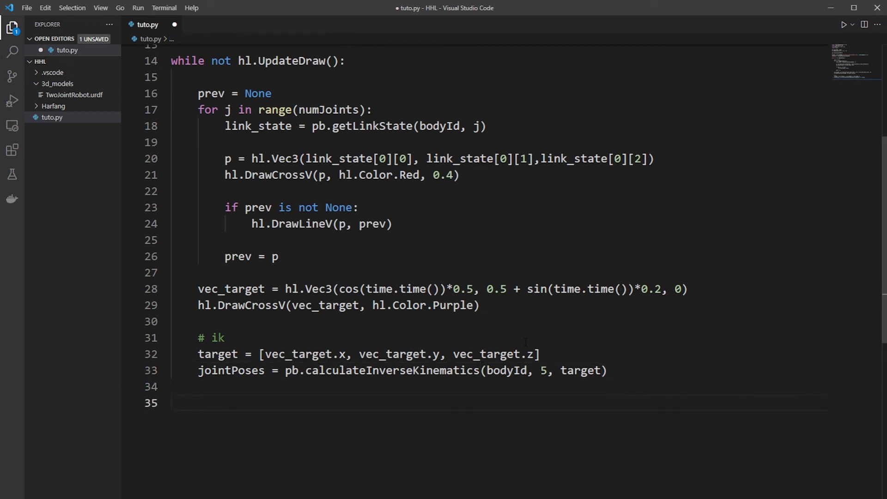
pyautogui.write('#')
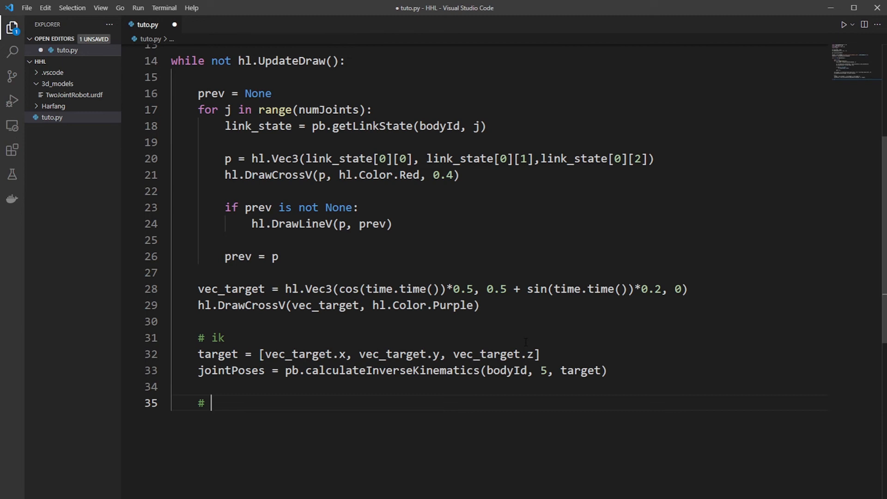
pyautogui.write('for j')
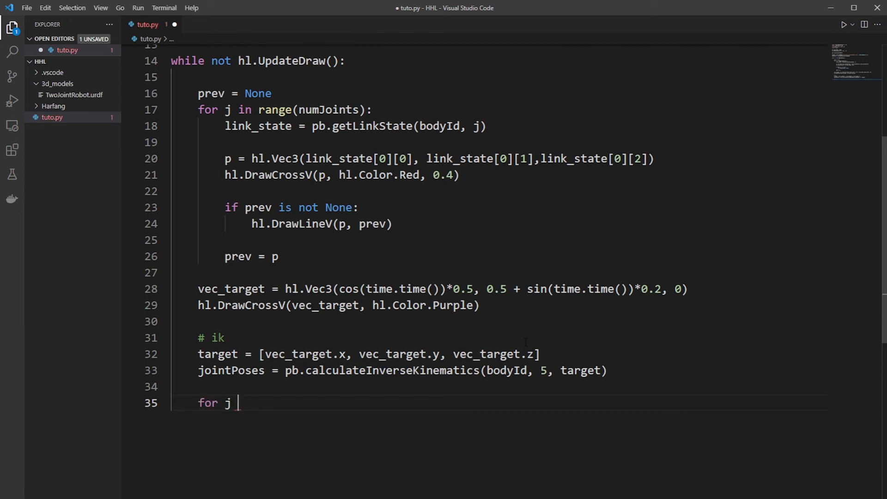
# Step: Write a for j in range(numJoints) loop reading jointInfo = pb.getJointInfo(bodyId, j)
pyautogui.write('in')
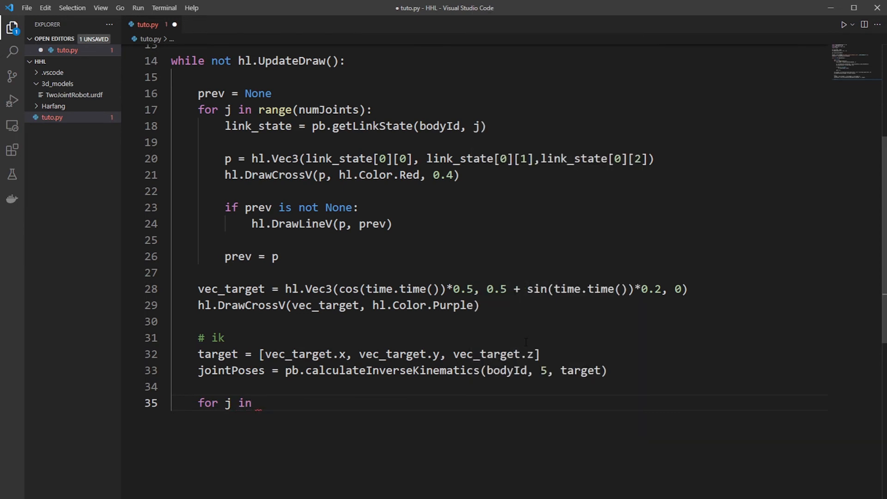
pyautogui.write('range(nu')
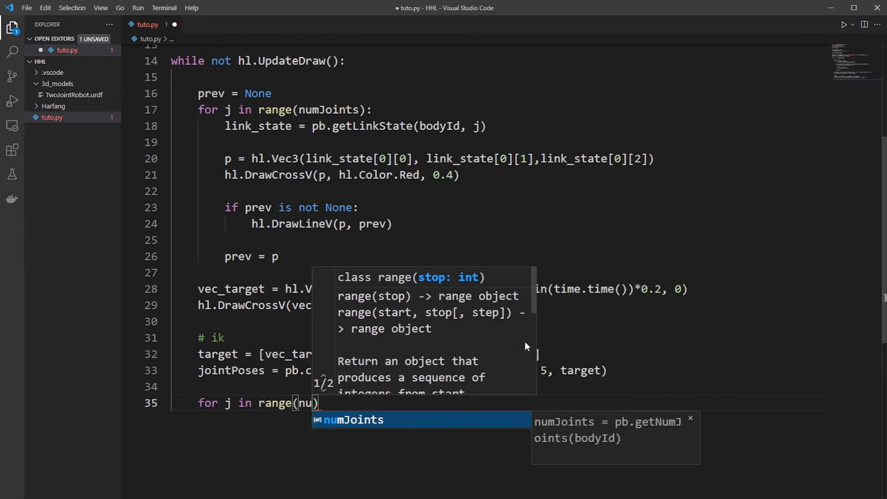
pyautogui.press('Return')
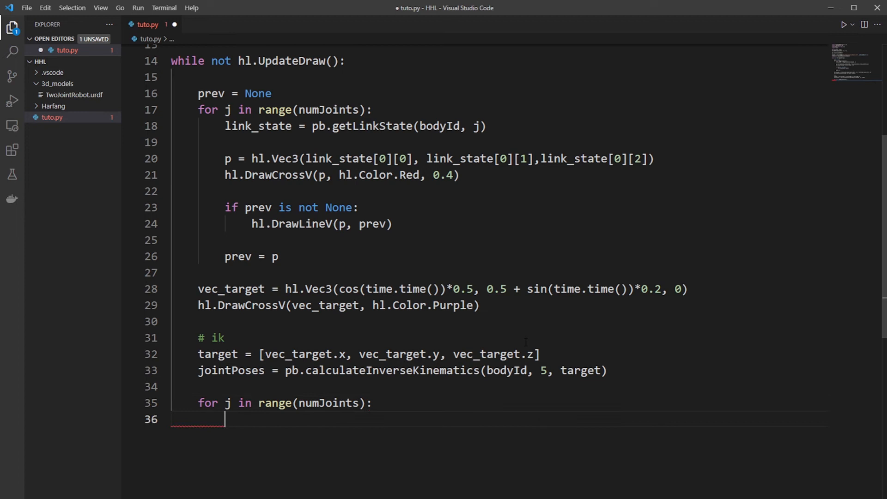
pyautogui.write('jointInfo =')
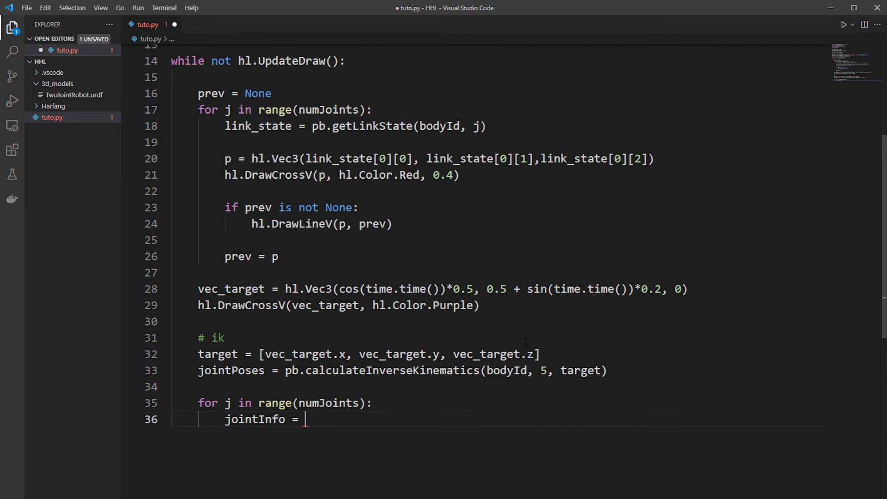
pyautogui.write('pb.')
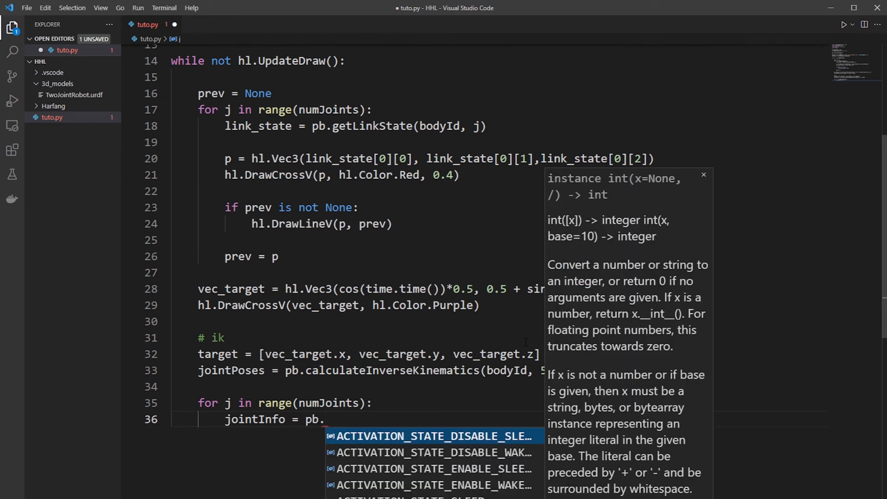
pyautogui.write('getJointInfo(b')
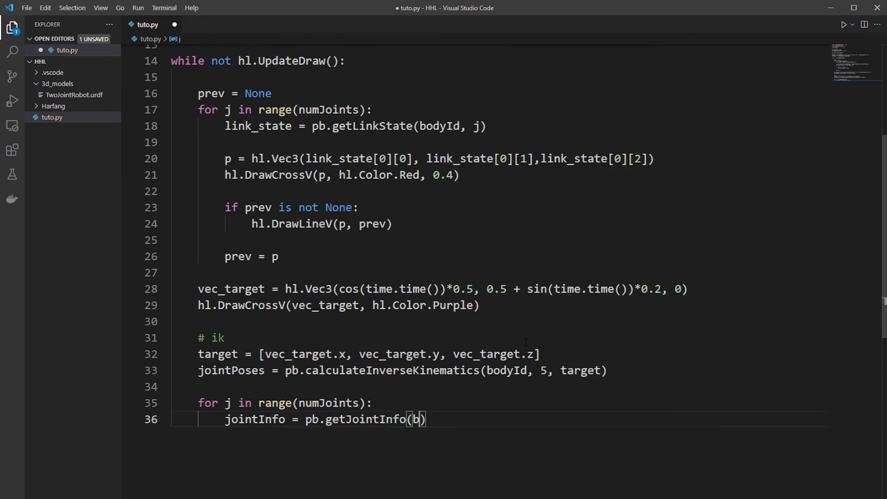
pyautogui.write('odyId, j')
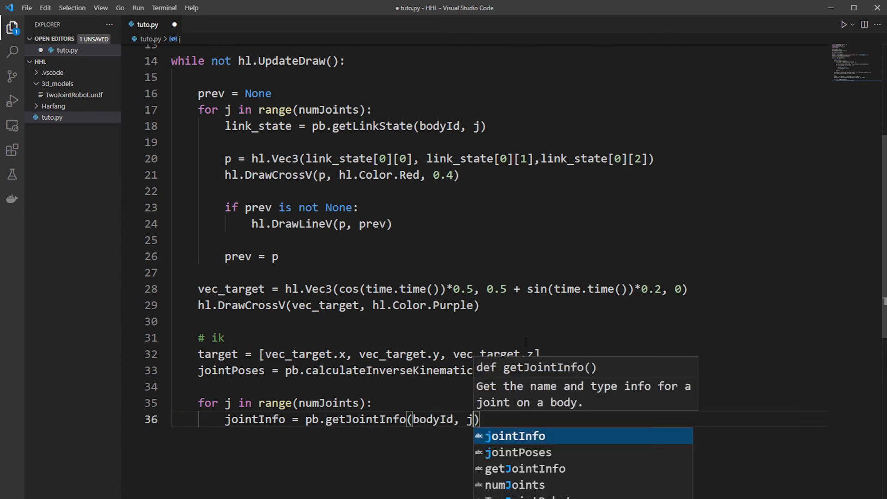
# Step: Set qIndex = jointInfo[3] and begin an if qIndex check
pyautogui.write('q')
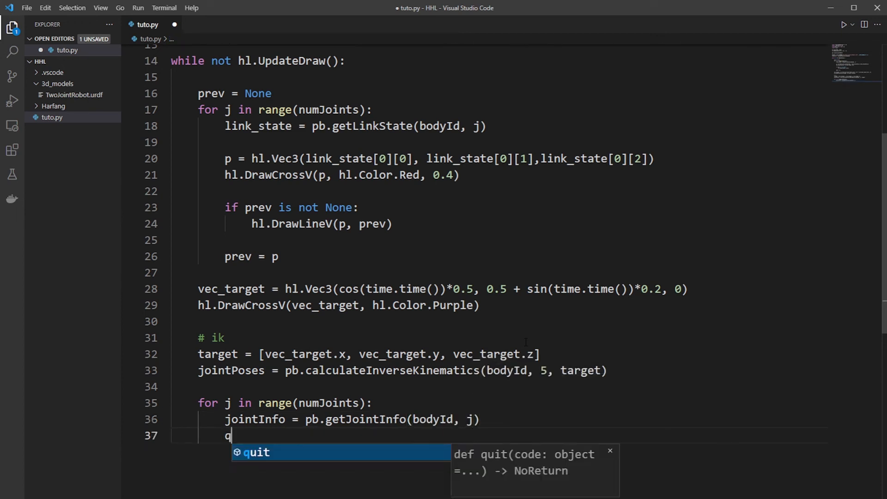
pyautogui.write('Index =')
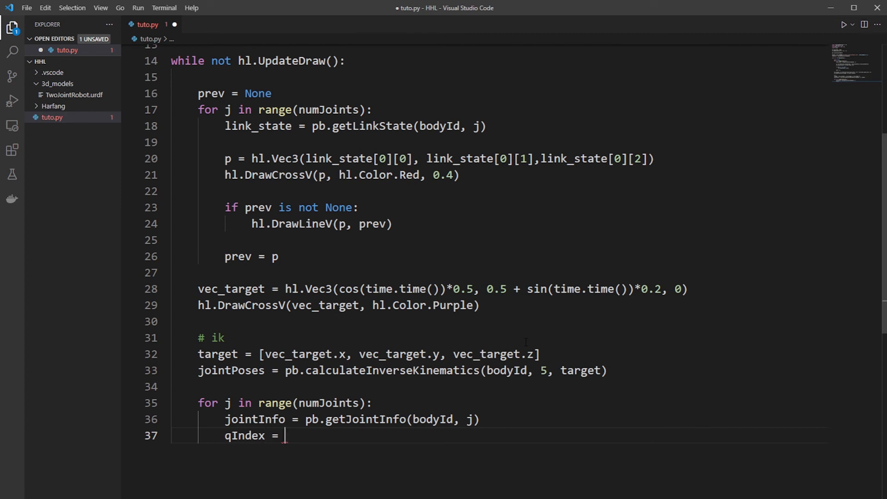
pyautogui.write('jointInfo')
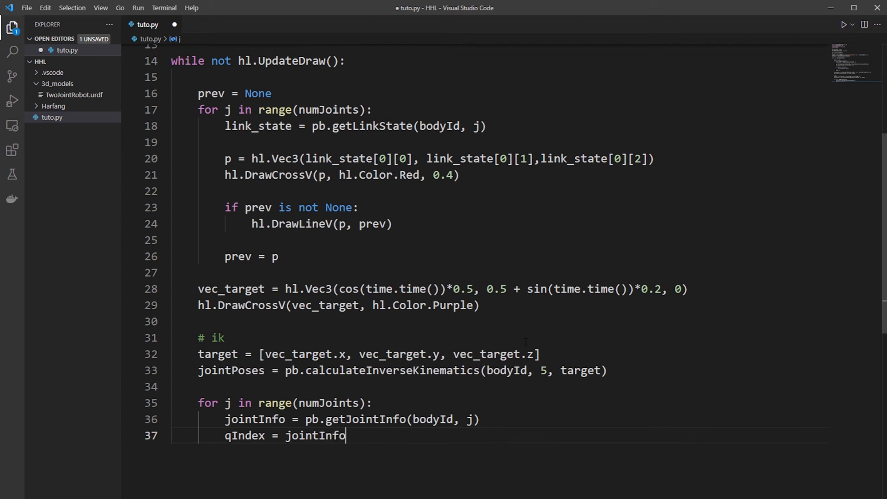
pyautogui.write('[3]')
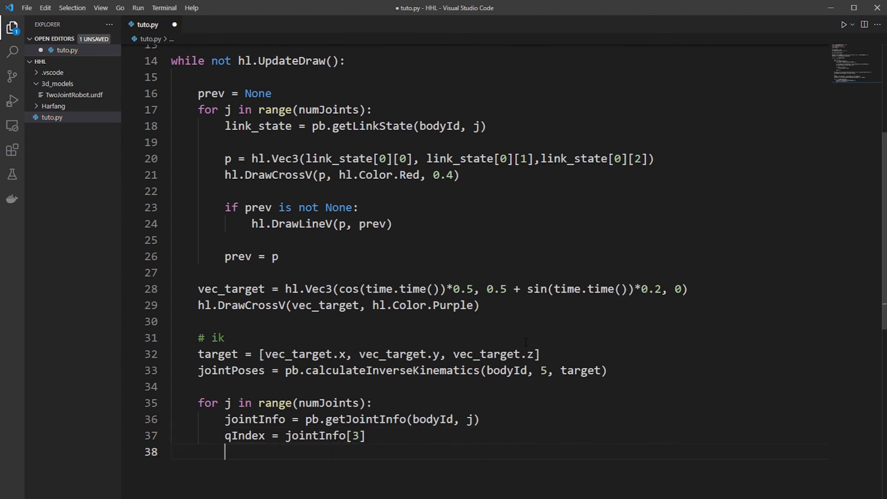
pyautogui.write('if qIndex >')
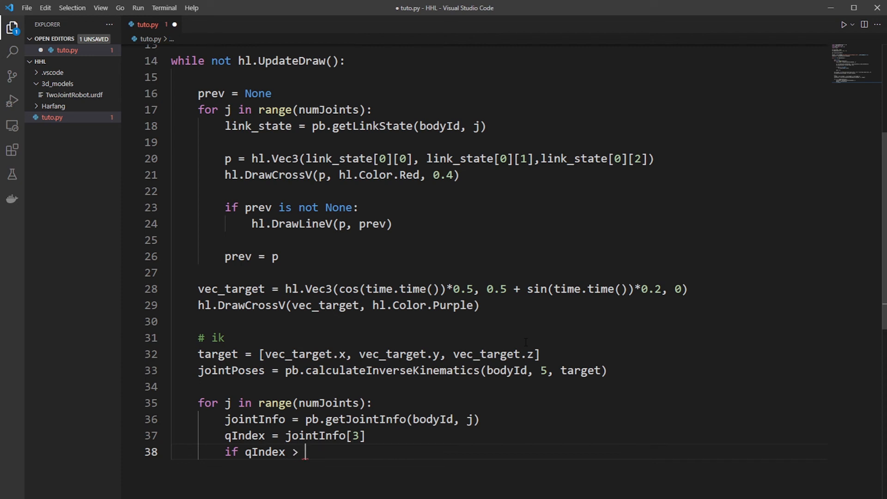
# Step: When qIndex > -1, call pb.setJointMotorControl2 with POSITION_CONTROL targeting jointPoses[qIndex - 7]
pyautogui.write('-1:')
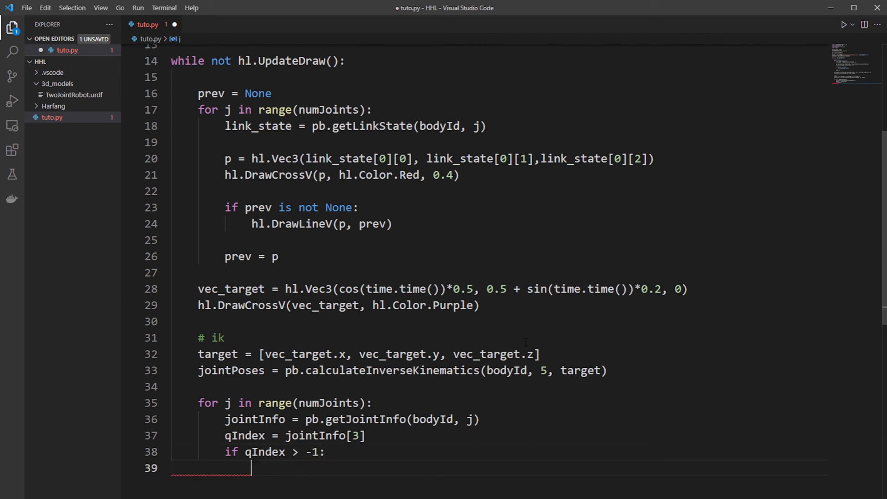
pyautogui.write('pb.')
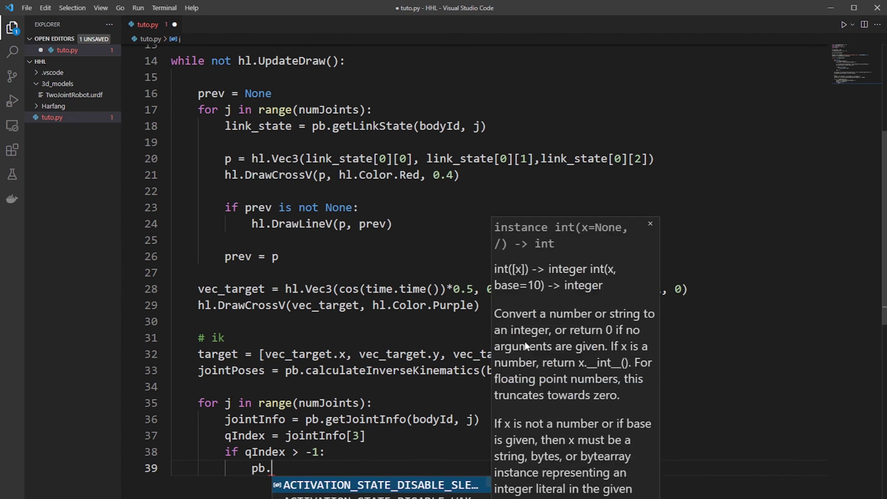
pyautogui.write('setjointMotorControl2(bodyIndex=bodyId,')
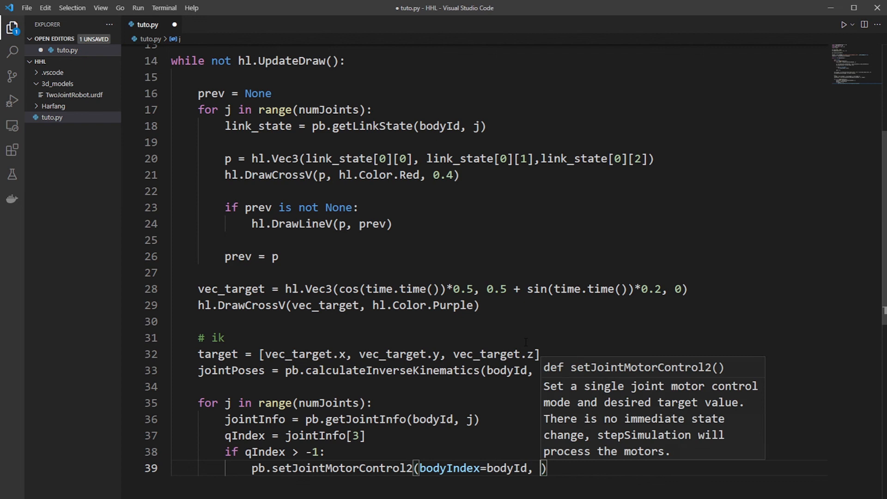
pyautogui.write('joit')
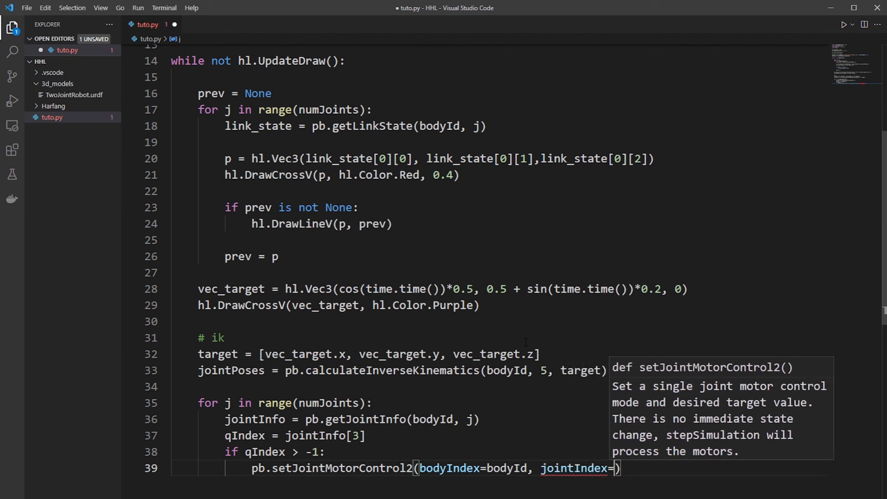
pyautogui.write('j')
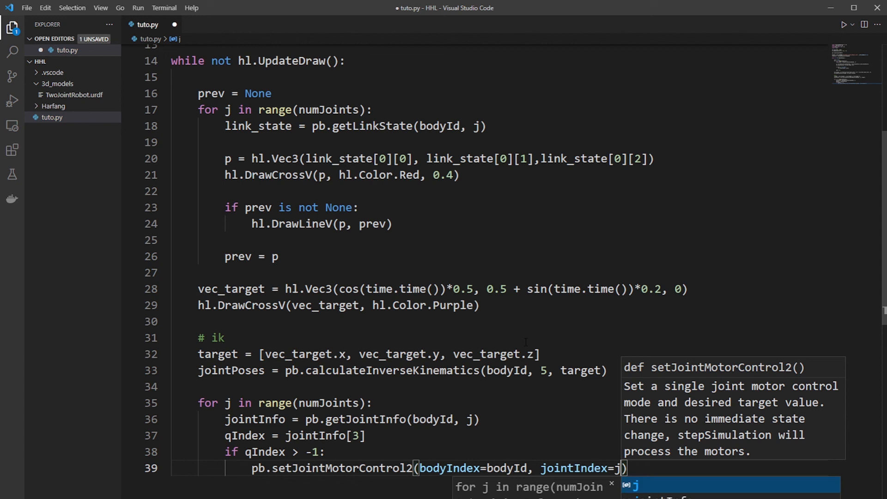
pyautogui.write('contro)')
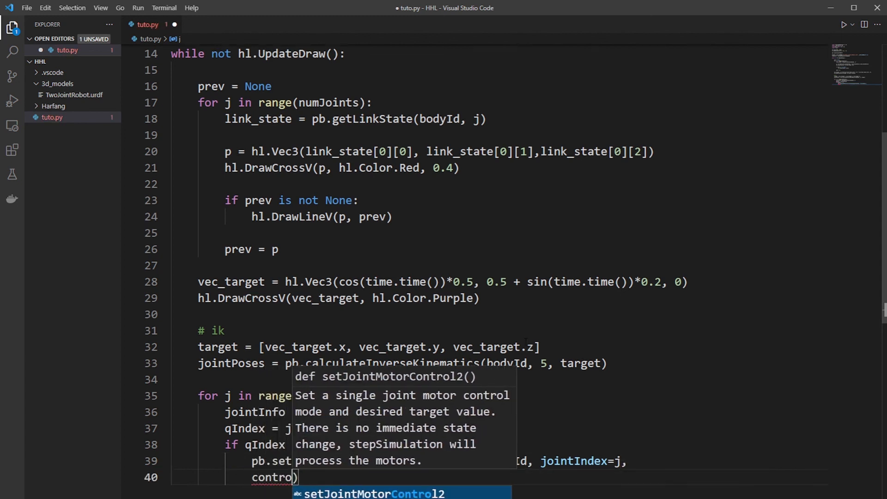
pyautogui.write('Mo')
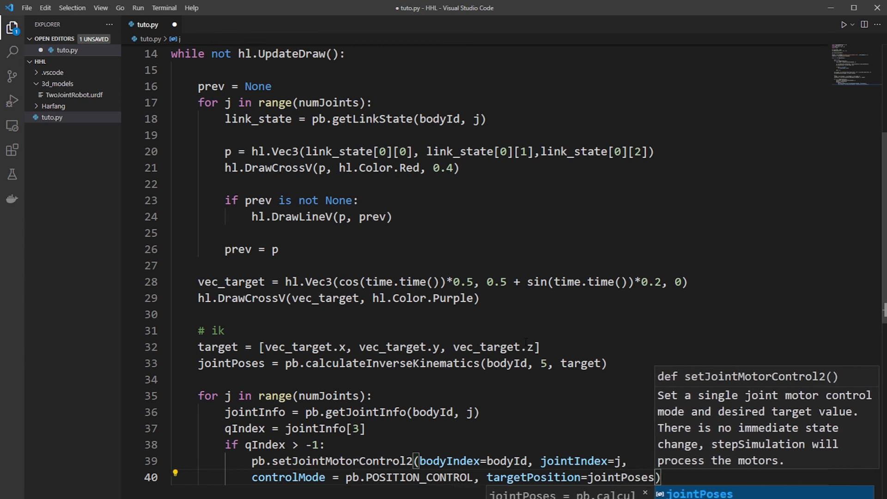
pyautogui.write('[qIndex -')
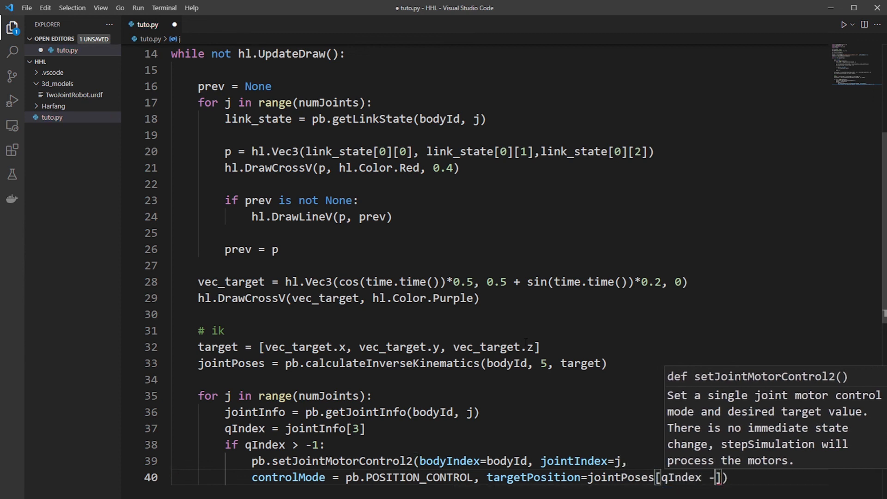
pyautogui.write('7')
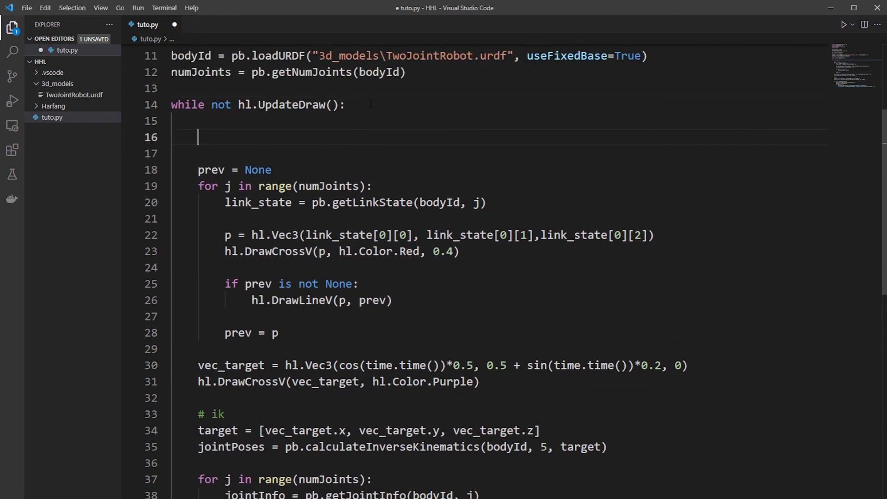
# Step: Add pb.stepSimulation() at the top of the draw loop and scroll down to review
pyautogui.write('pb.stepSimulation(')
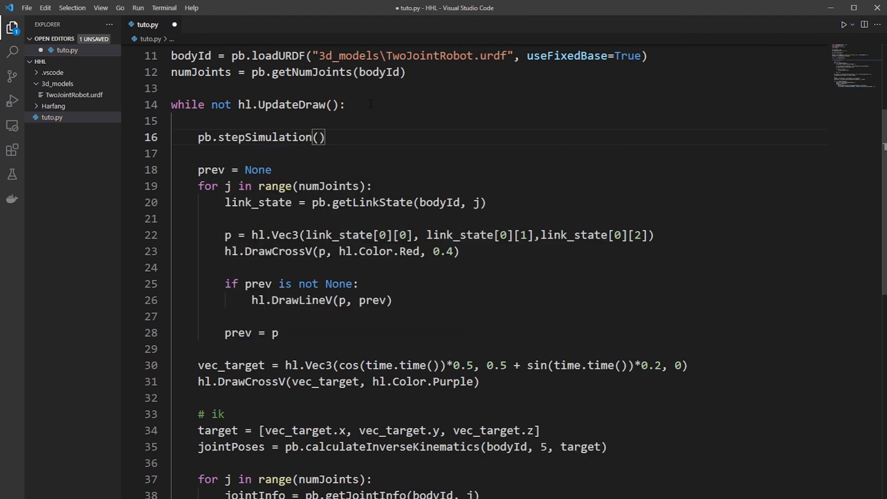
pyautogui.scroll(-3)
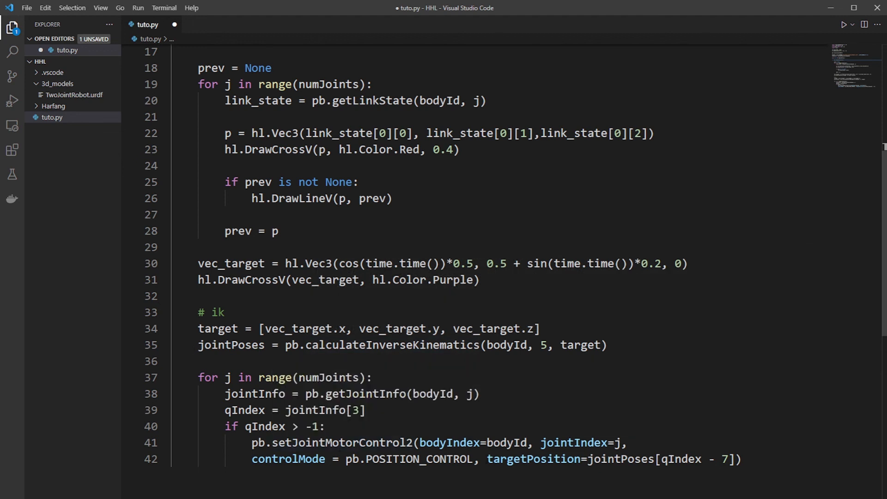
pyautogui.click(224, 311)
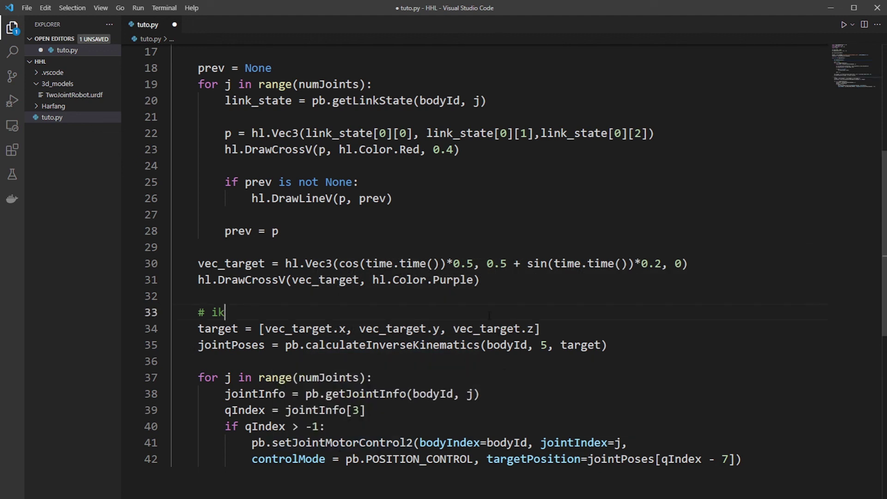